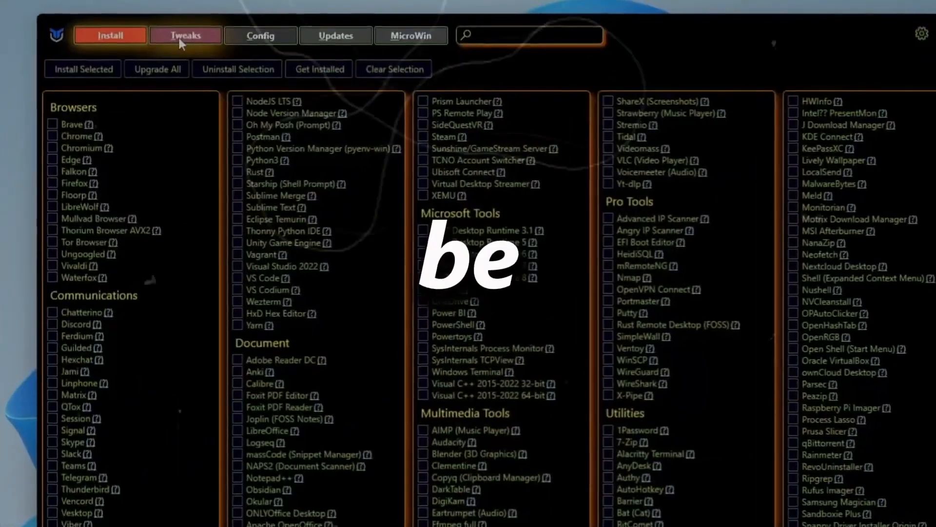
# Boost Fortnite from the GearUP Home page so its 56 ms ping is shown
pyautogui.click(335, 36)
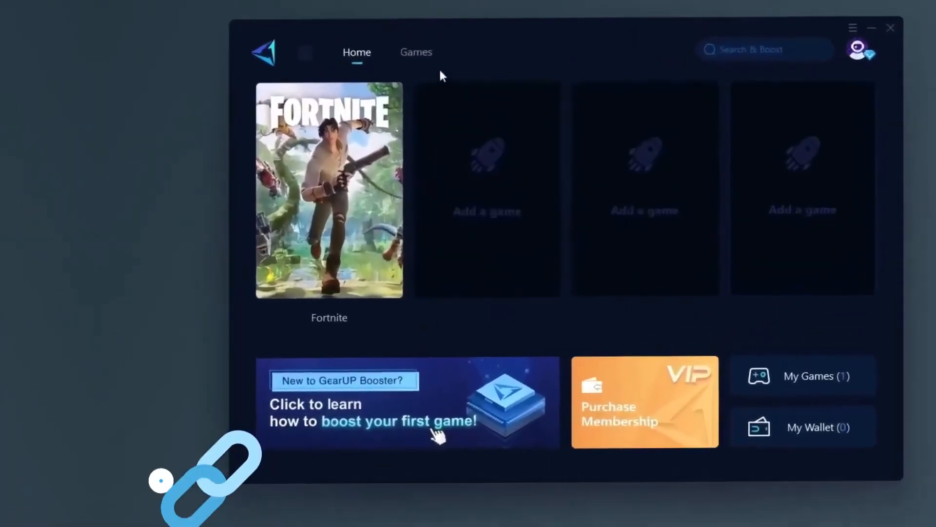
pyautogui.click(328, 196)
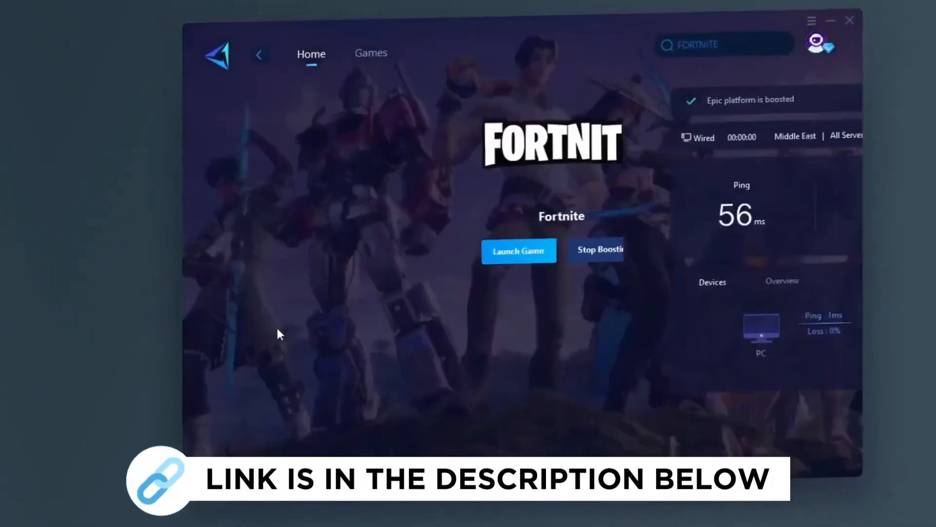
pyautogui.click(371, 53)
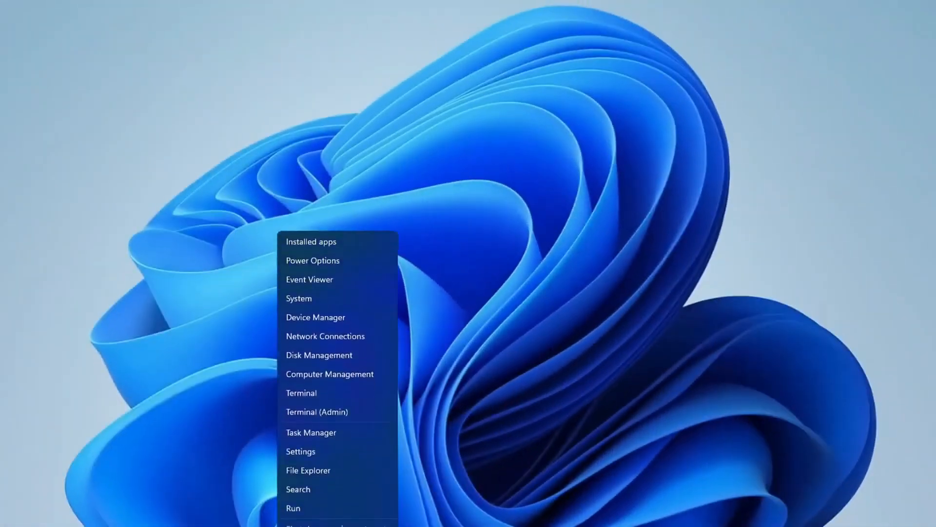
# Launch Task Manager from the Start shortcut menu to reach the CPU performance view
pyautogui.click(311, 432)
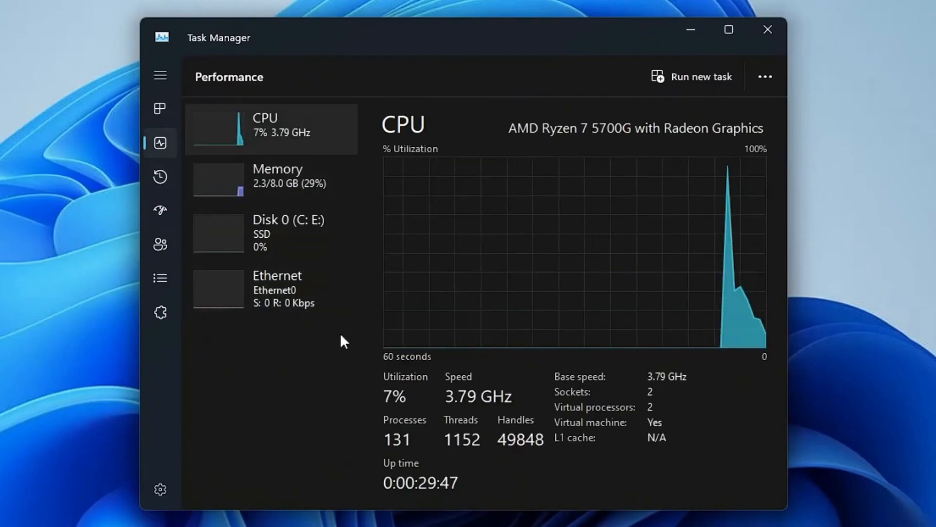
pyautogui.moveTo(414, 456)
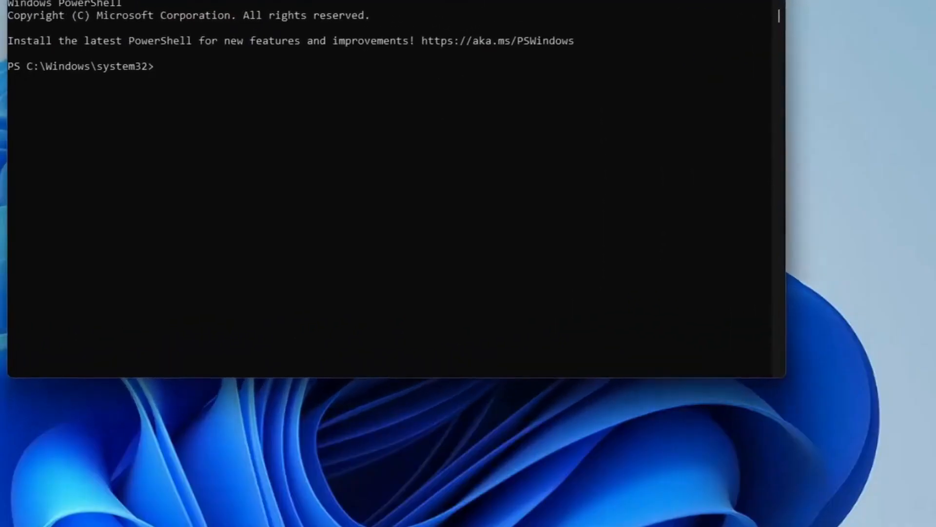
pyautogui.moveTo(205, 69)
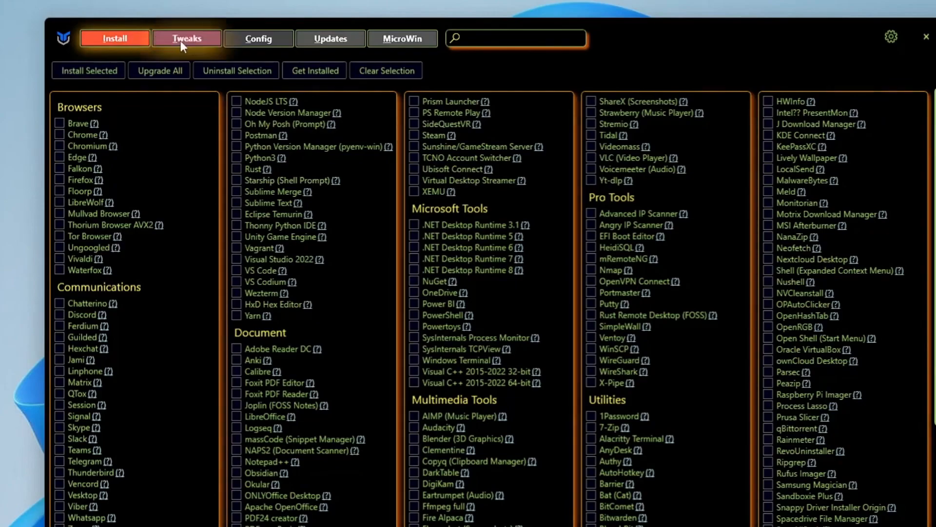
# Visit the Config and MicroWin pages, then show the Tweaks list
pyautogui.click(258, 38)
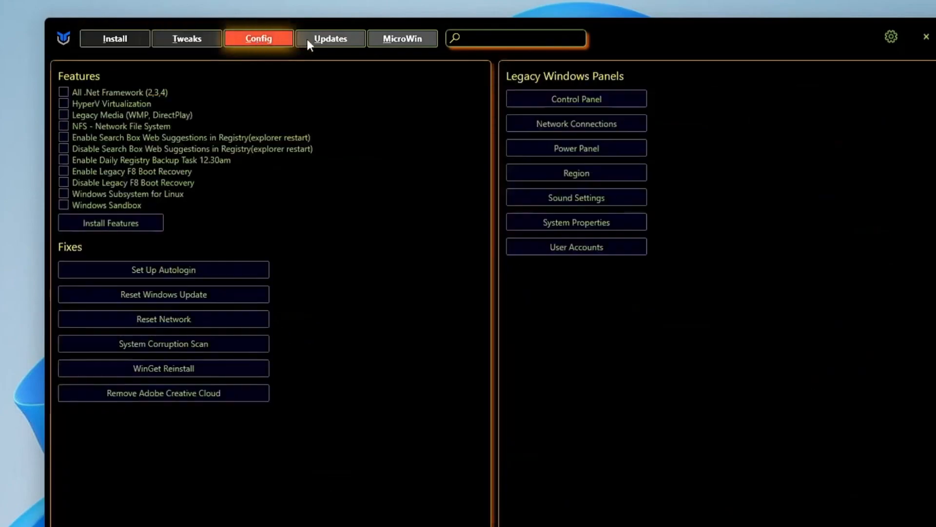
pyautogui.click(403, 39)
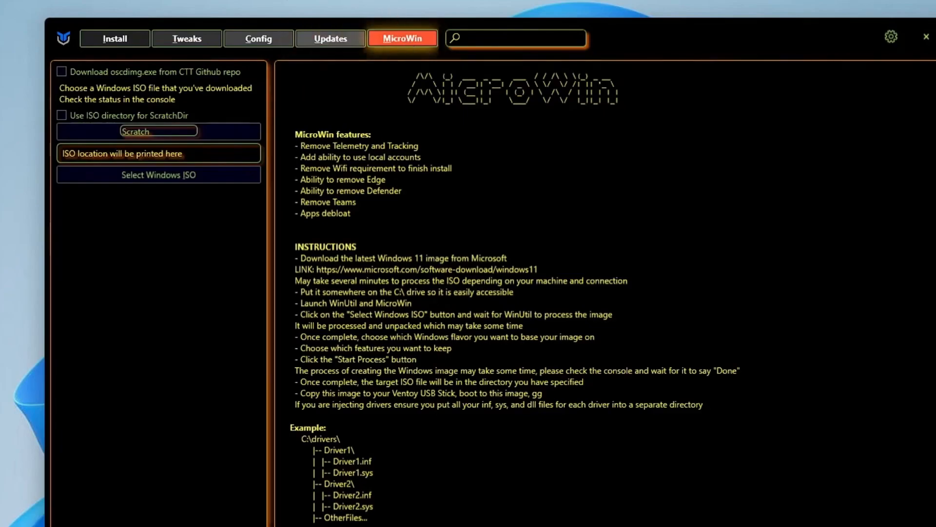
pyautogui.moveTo(186, 39)
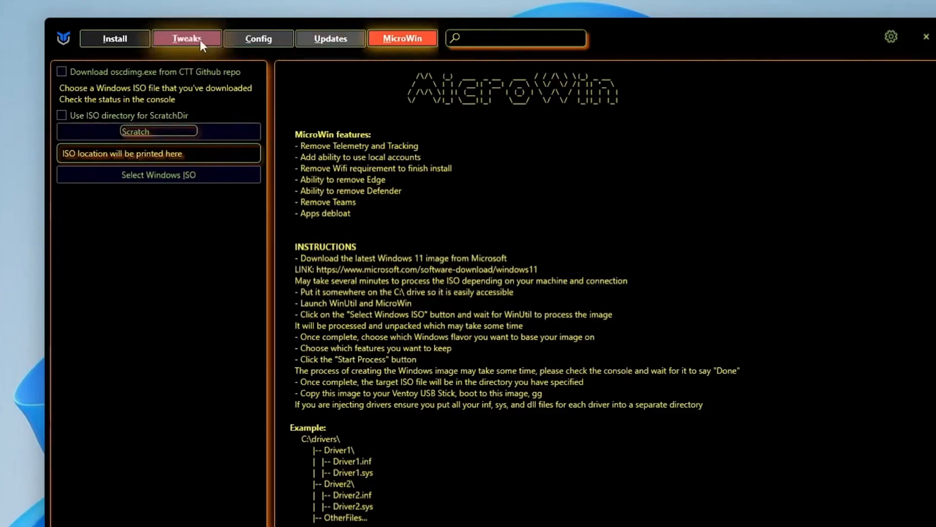
pyautogui.click(187, 38)
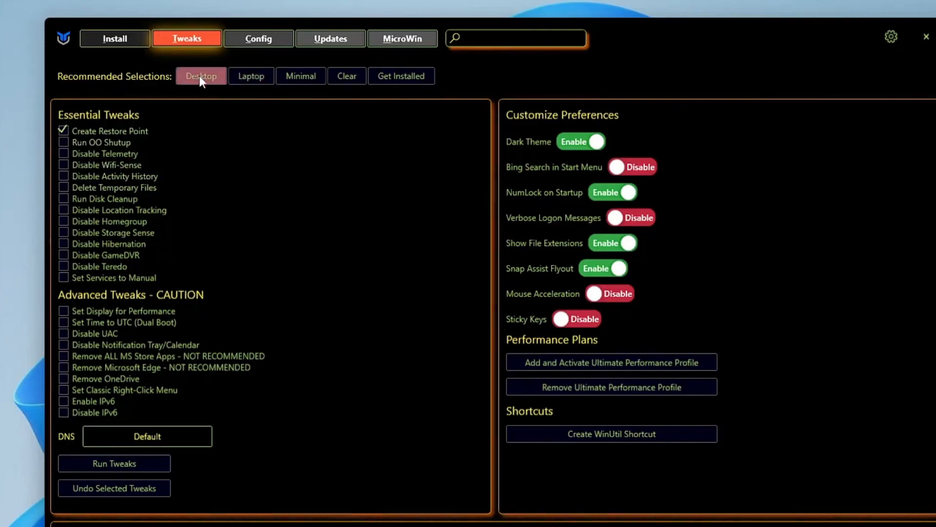
# Select Desktop recommended tweaks plus restore point and temp-file deletion, untick Disable Storage Sense
pyautogui.click(201, 76)
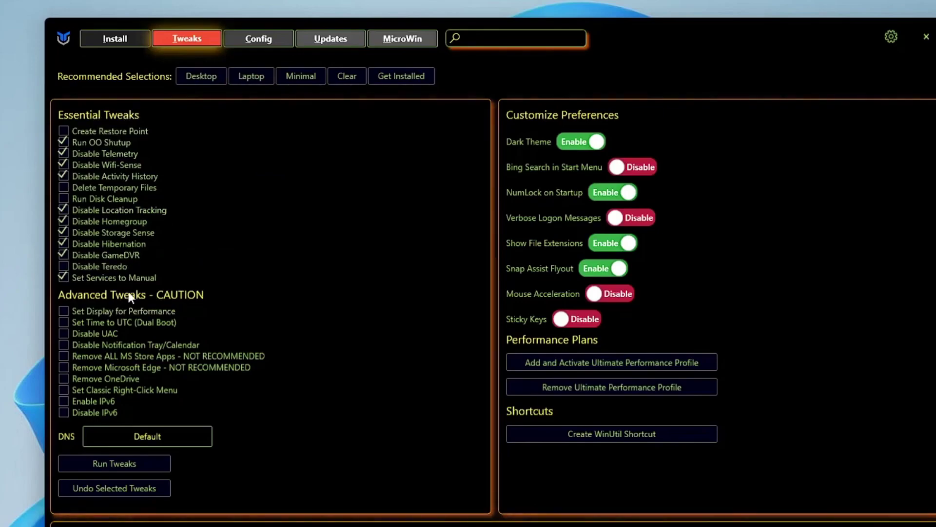
pyautogui.moveTo(601, 128)
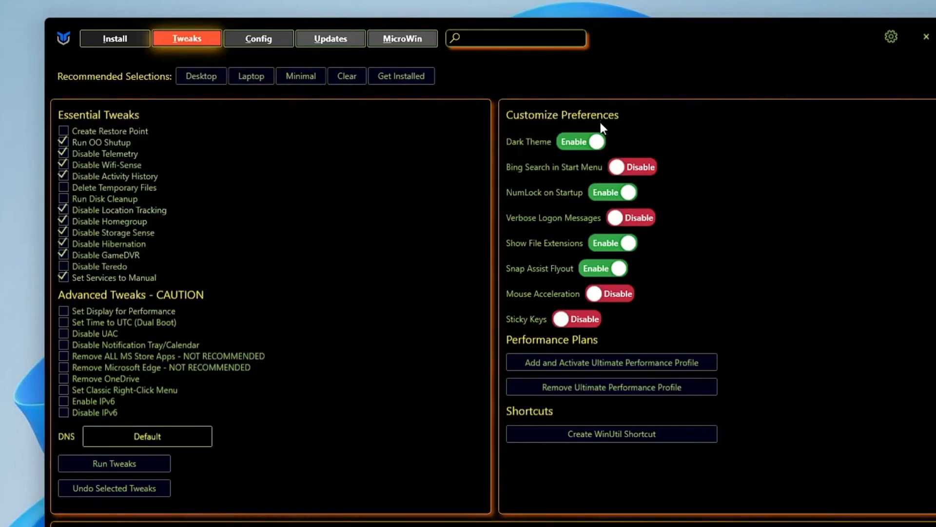
pyautogui.moveTo(576, 329)
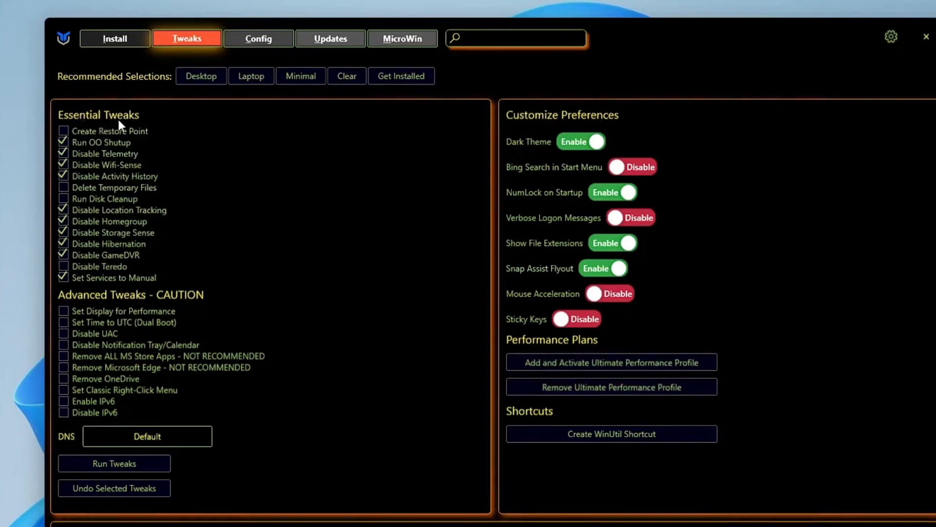
pyautogui.moveTo(89, 146)
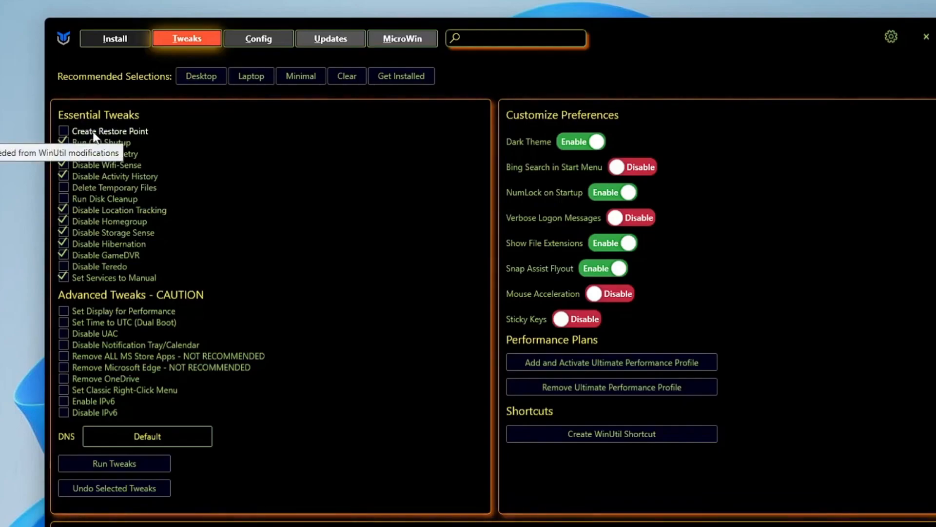
pyautogui.click(64, 131)
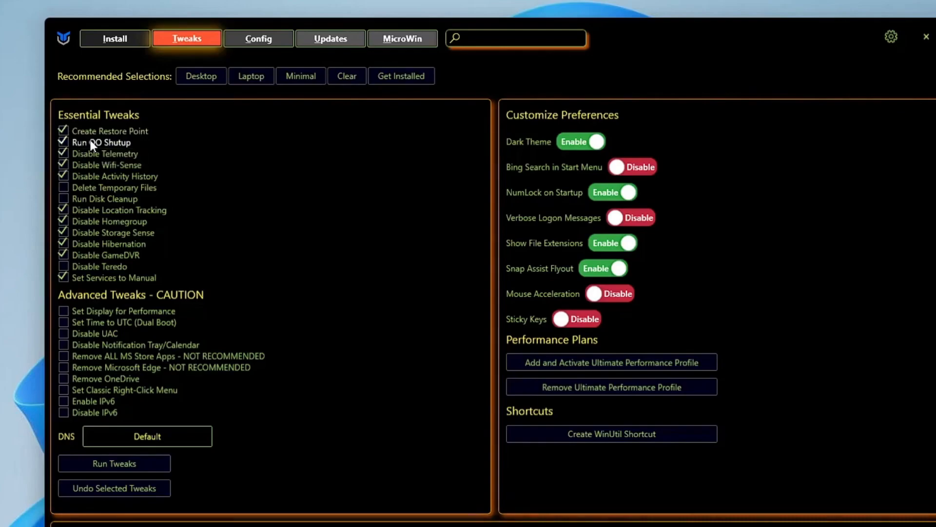
pyautogui.moveTo(114, 147)
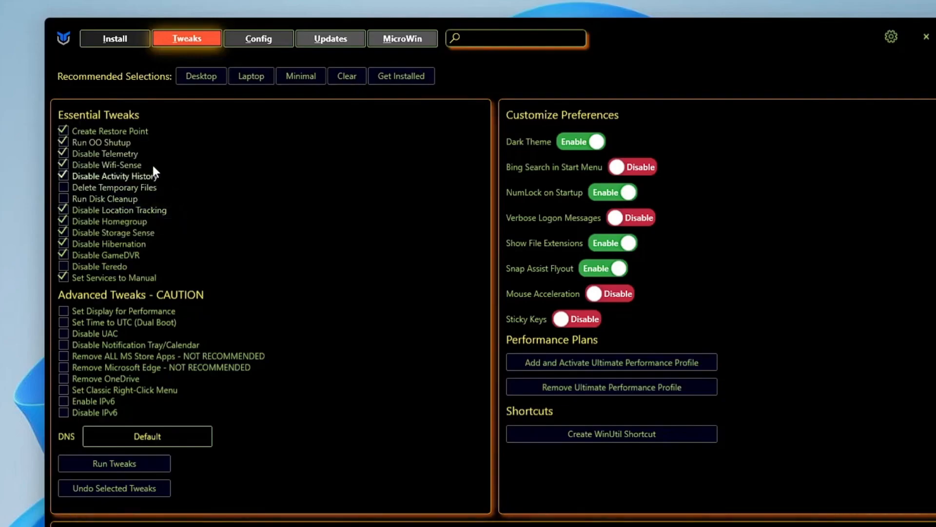
pyautogui.moveTo(156, 168)
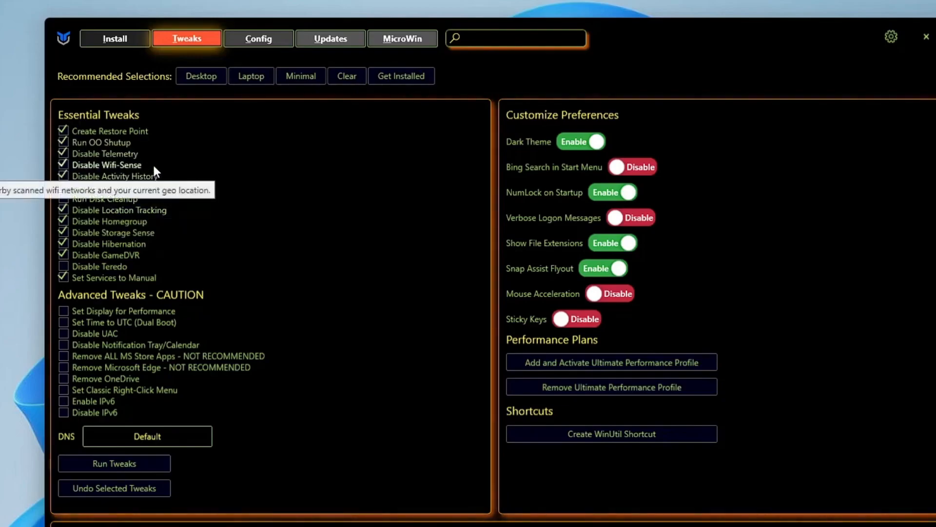
pyautogui.moveTo(145, 183)
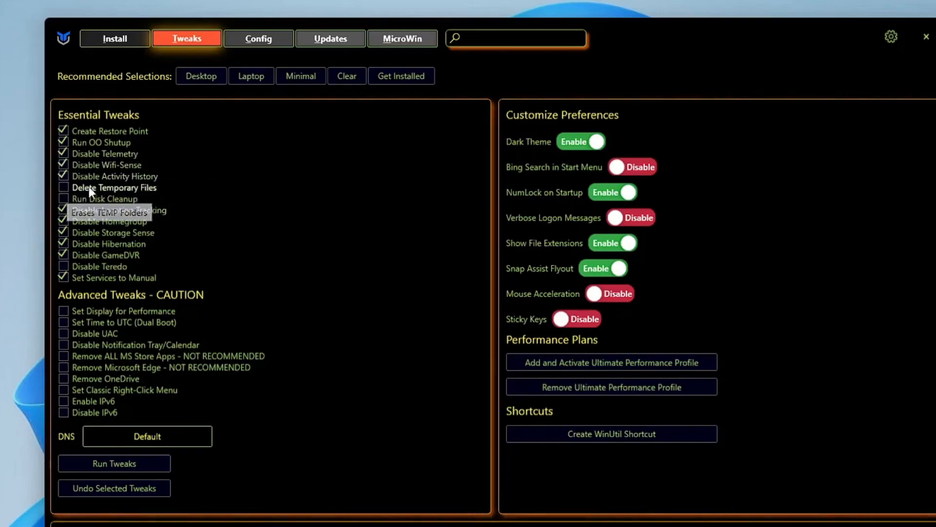
pyautogui.click(63, 187)
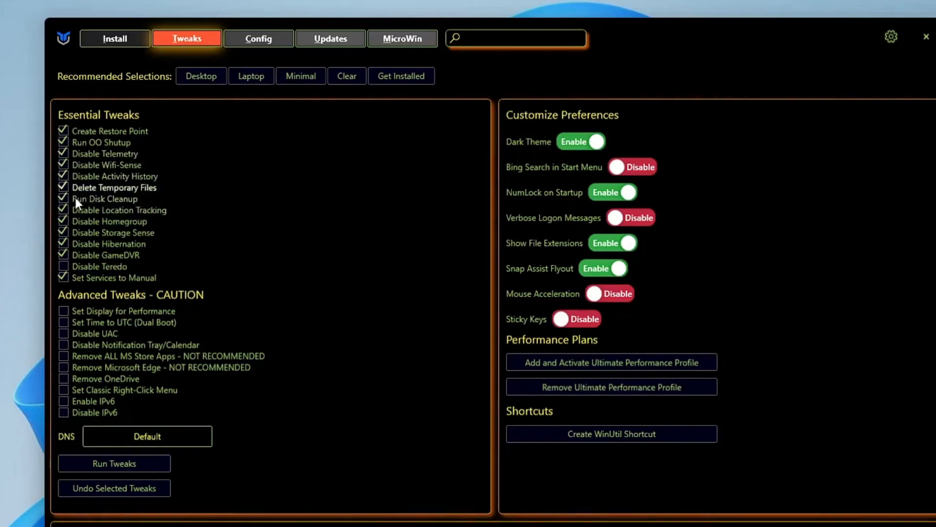
pyautogui.moveTo(128, 218)
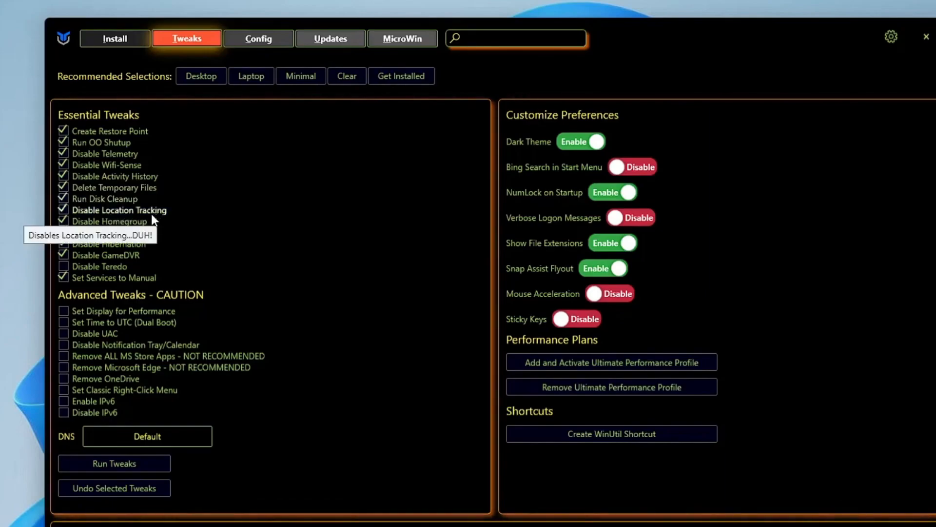
pyautogui.moveTo(117, 225)
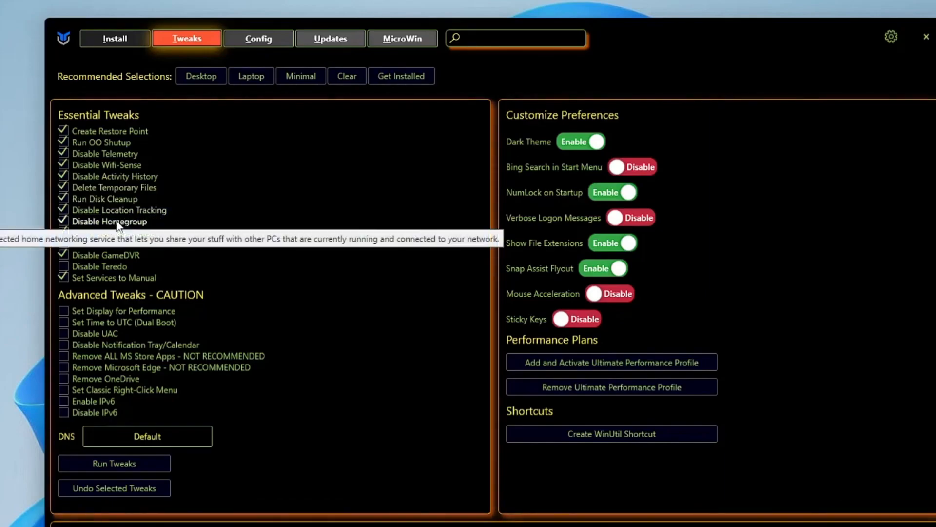
pyautogui.moveTo(96, 237)
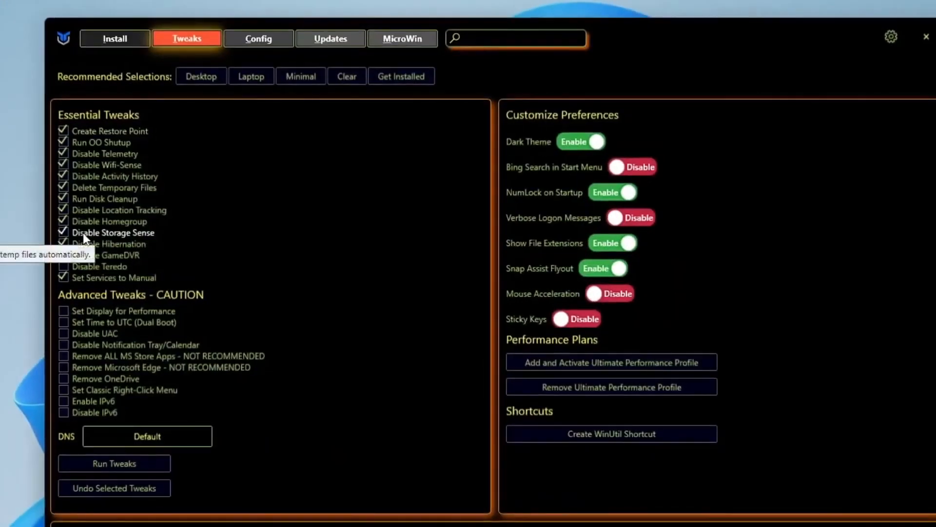
pyautogui.click(63, 232)
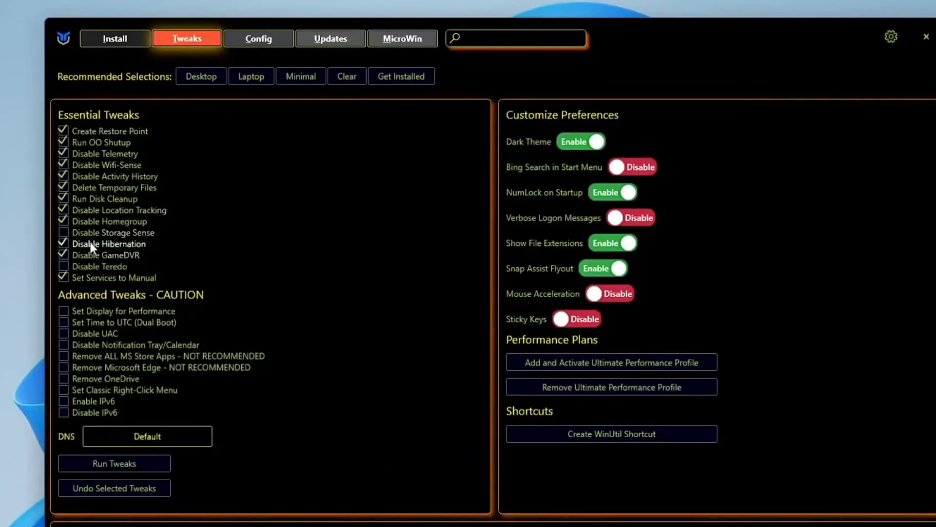
pyautogui.moveTo(95, 247)
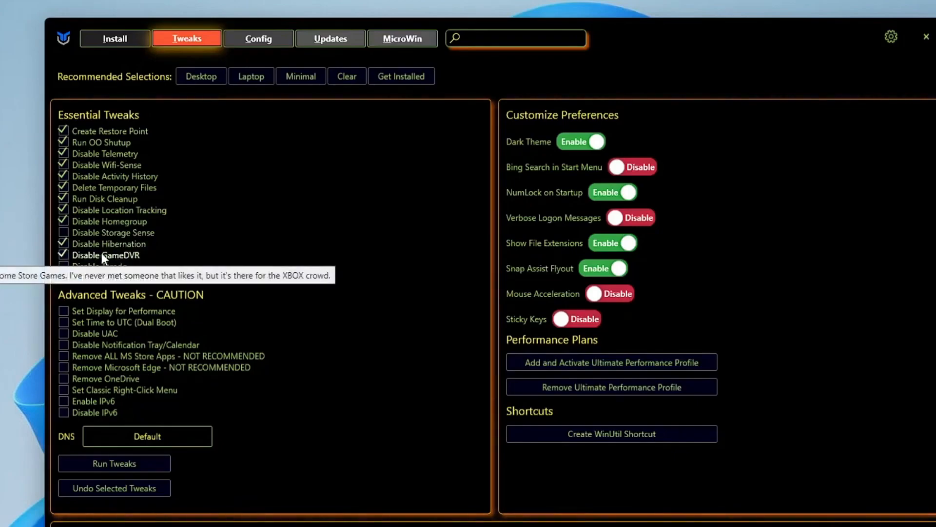
pyautogui.moveTo(31, 252)
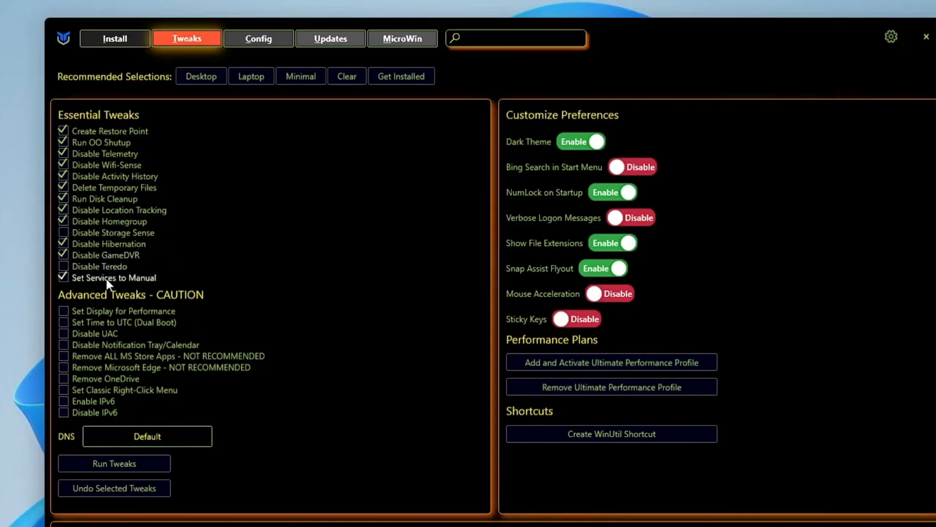
pyautogui.moveTo(115, 301)
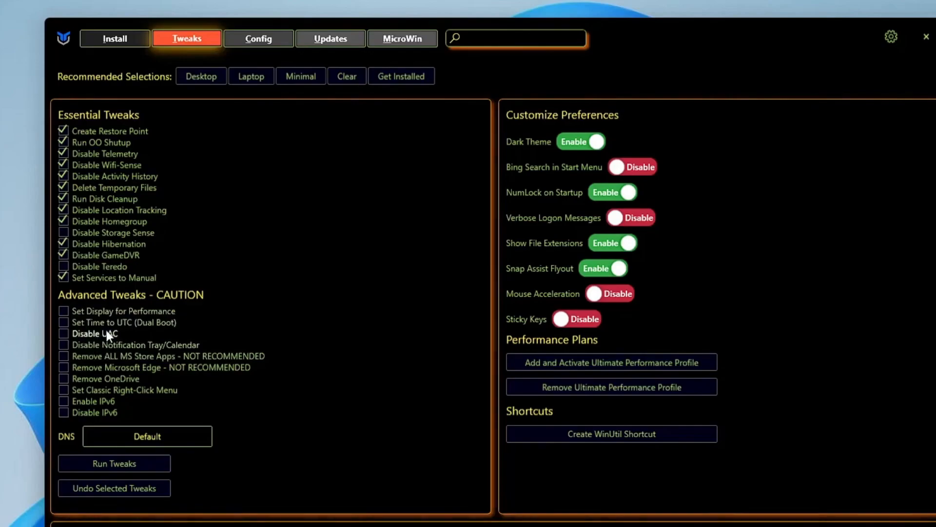
pyautogui.moveTo(112, 375)
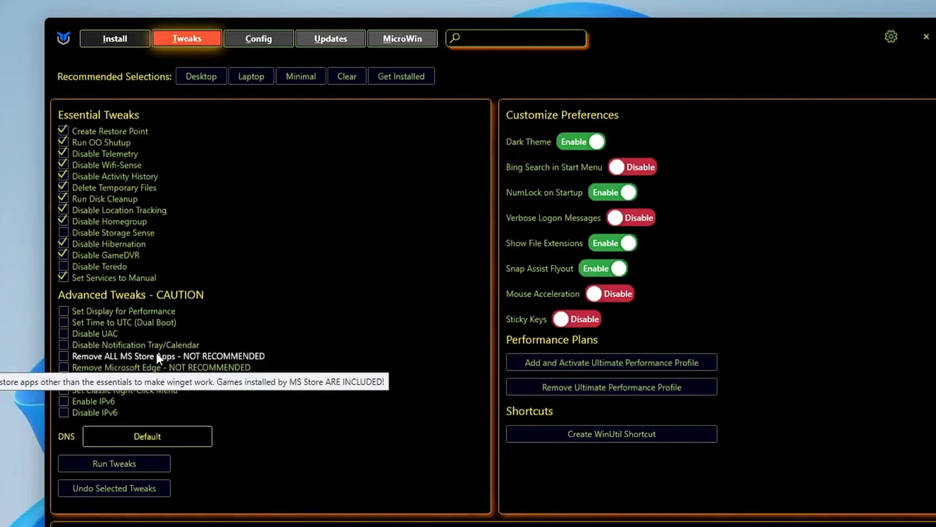
pyautogui.moveTo(116, 363)
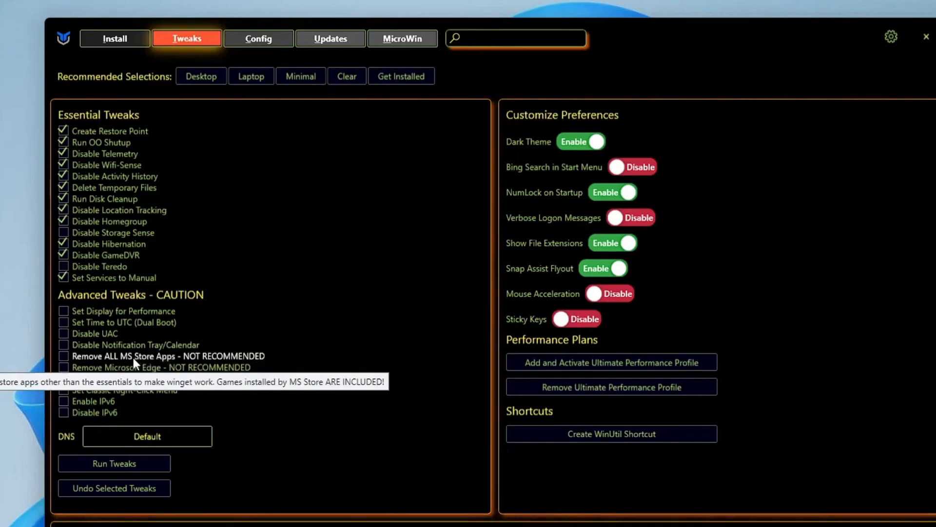
pyautogui.moveTo(140, 372)
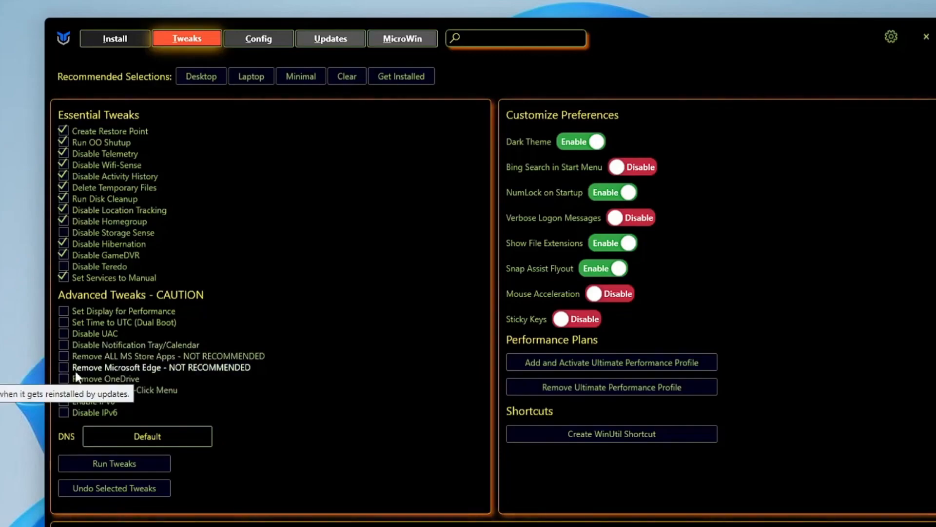
# Tick Remove Microsoft Edge, Remove OneDrive, Classic Right-Click Menu and Disable IPv6
pyautogui.click(64, 367)
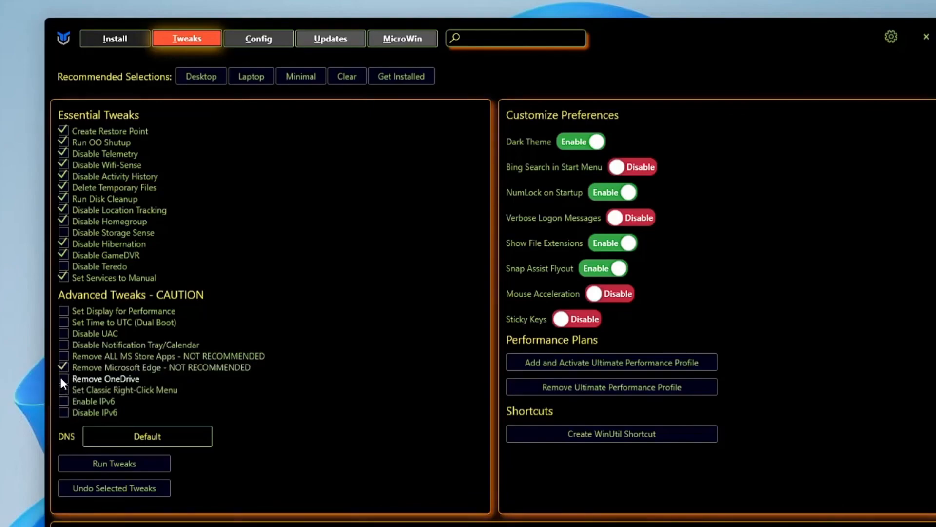
pyautogui.click(64, 379)
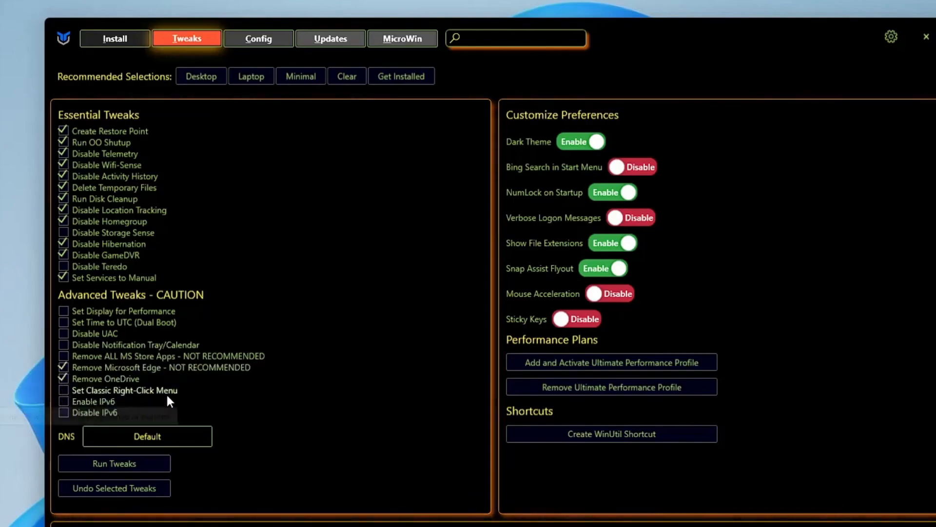
pyautogui.click(63, 390)
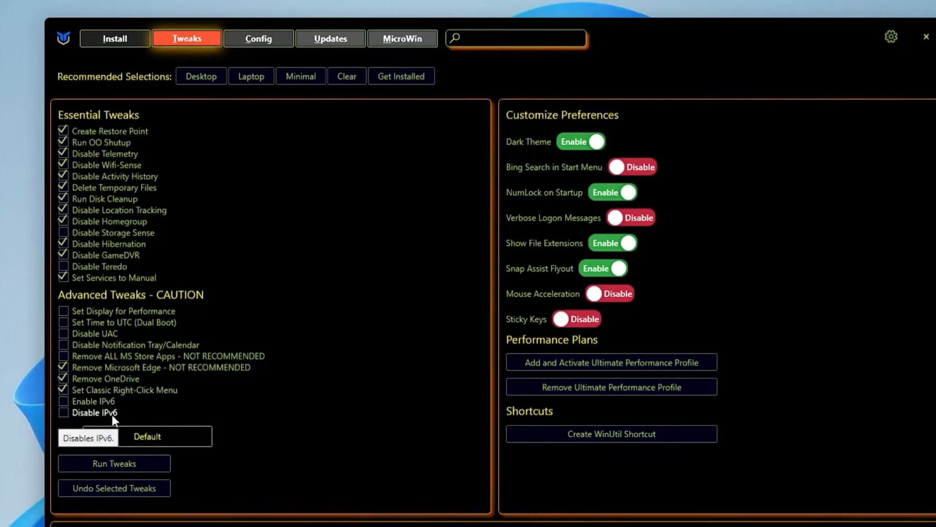
pyautogui.click(64, 413)
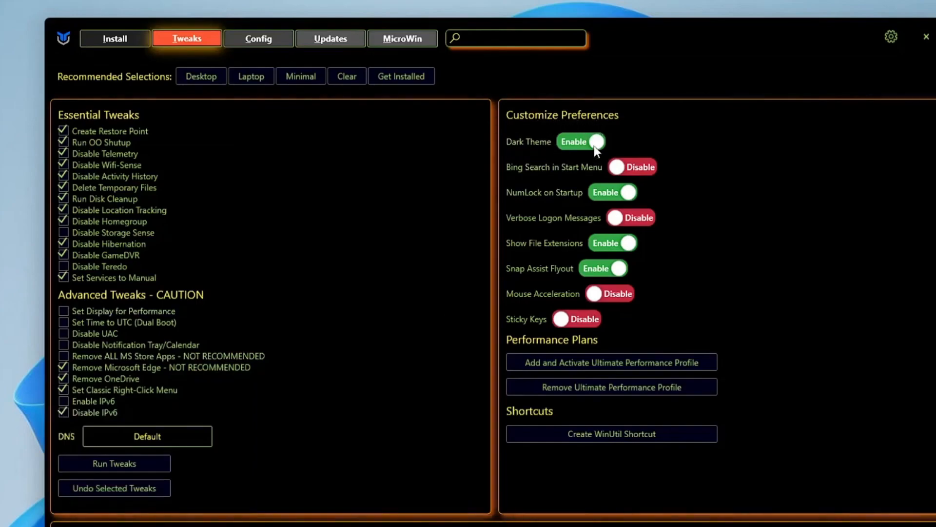
pyautogui.moveTo(523, 172)
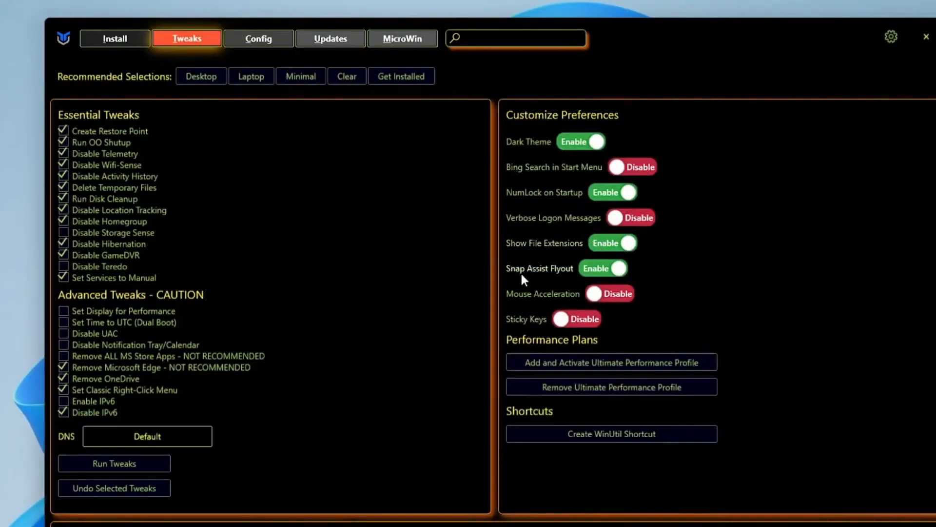
pyautogui.moveTo(509, 303)
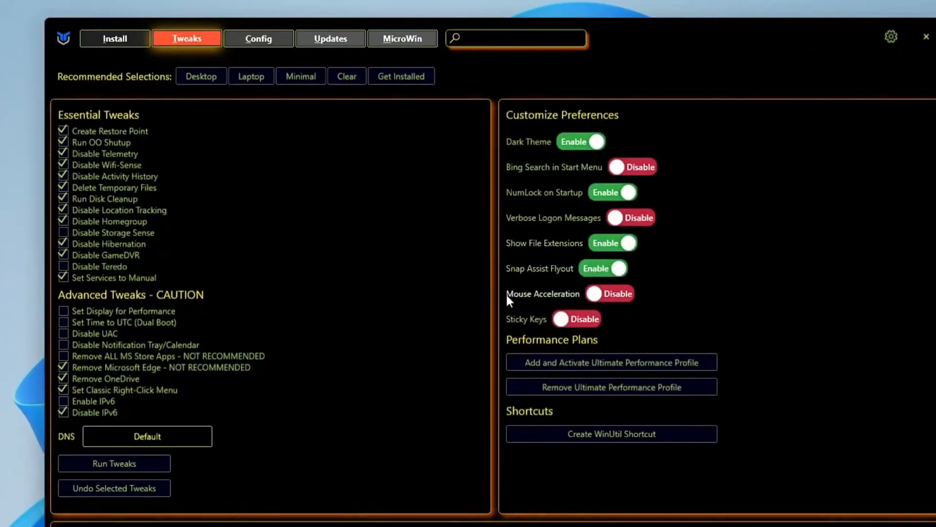
pyautogui.moveTo(551, 302)
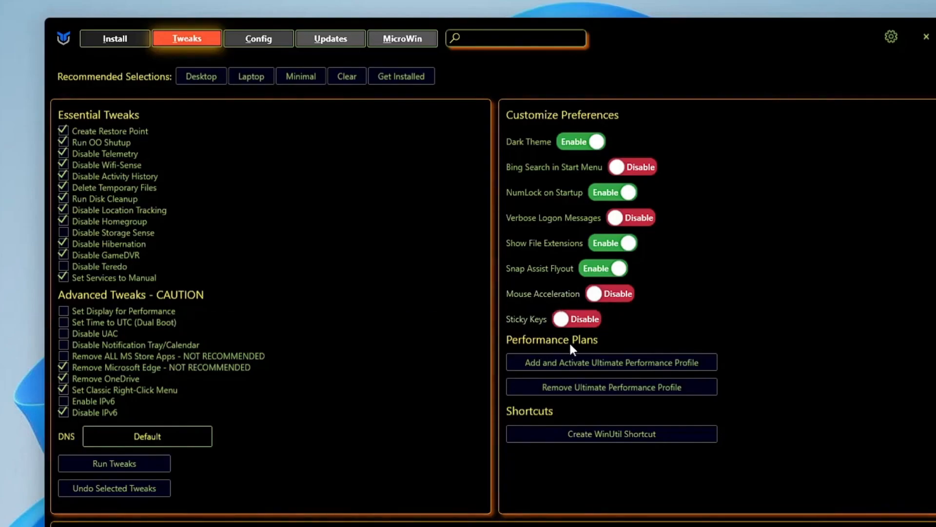
pyautogui.moveTo(537, 371)
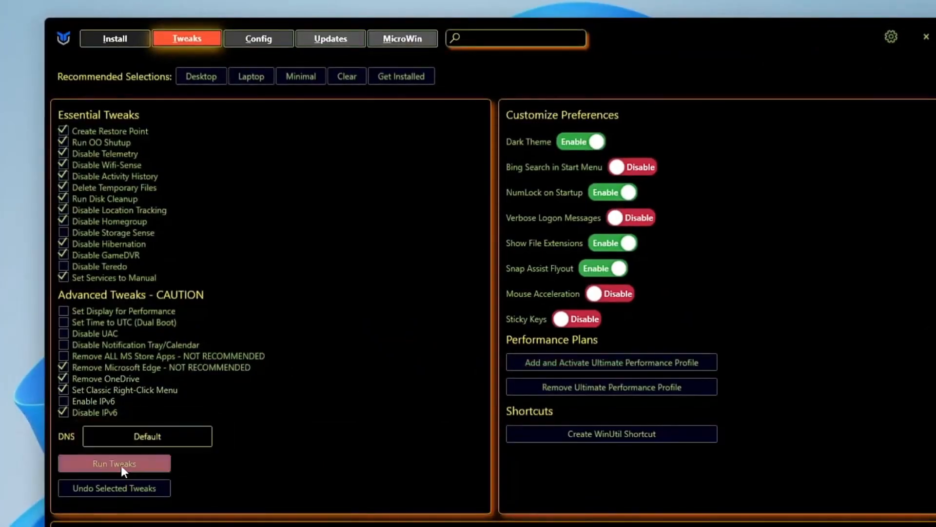
pyautogui.click(114, 463)
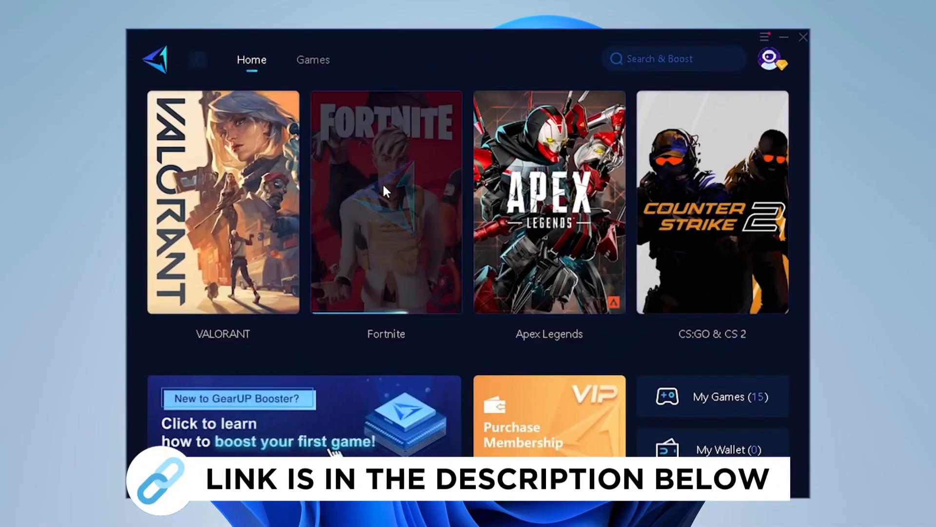
# Start boosting Fortnite and dismiss the 'Epic platform is boosted' notice
pyautogui.click(386, 201)
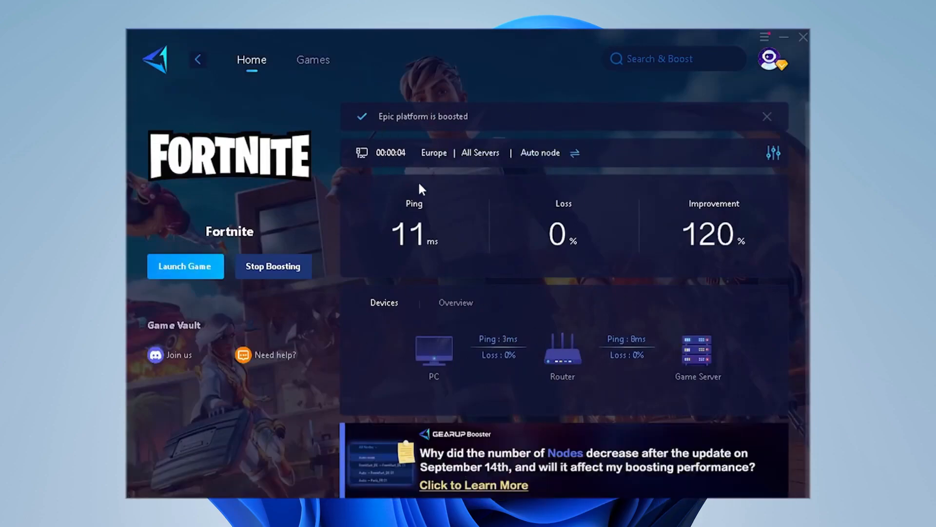
pyautogui.moveTo(410, 269)
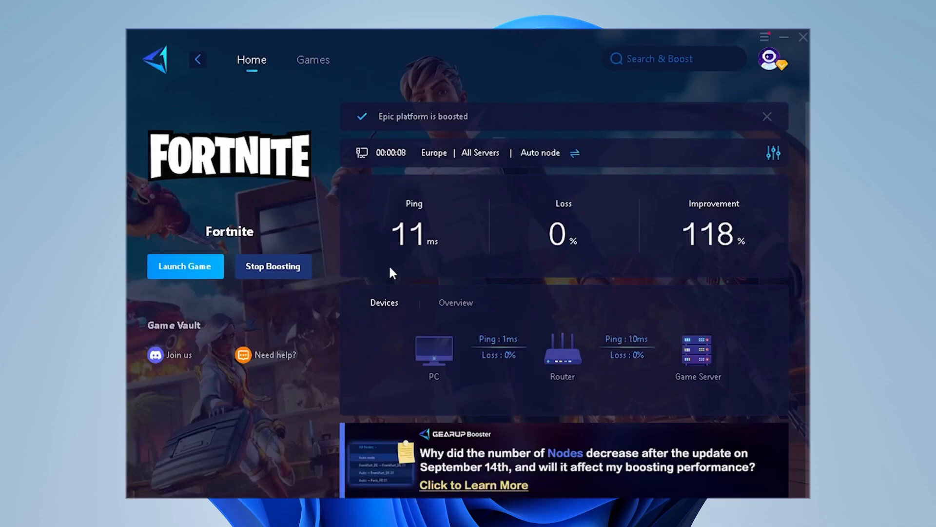
pyautogui.click(767, 116)
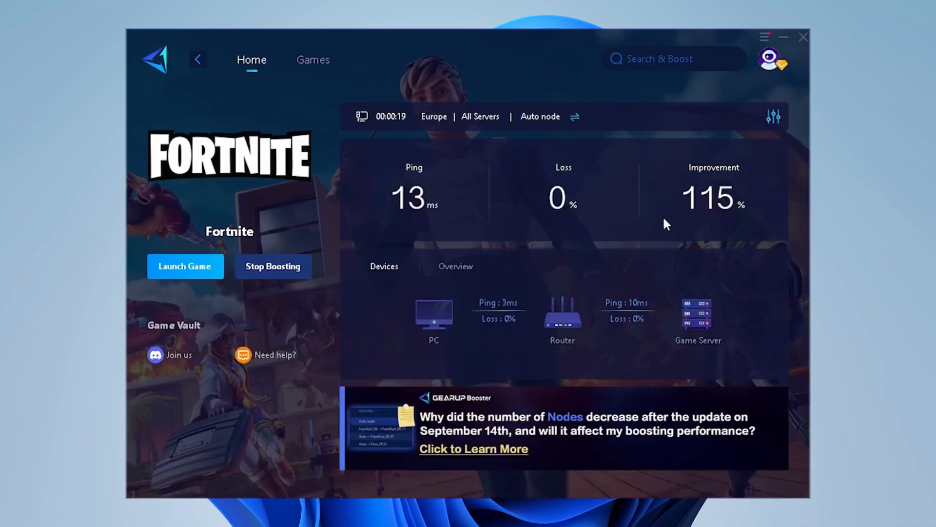
pyautogui.moveTo(697, 240)
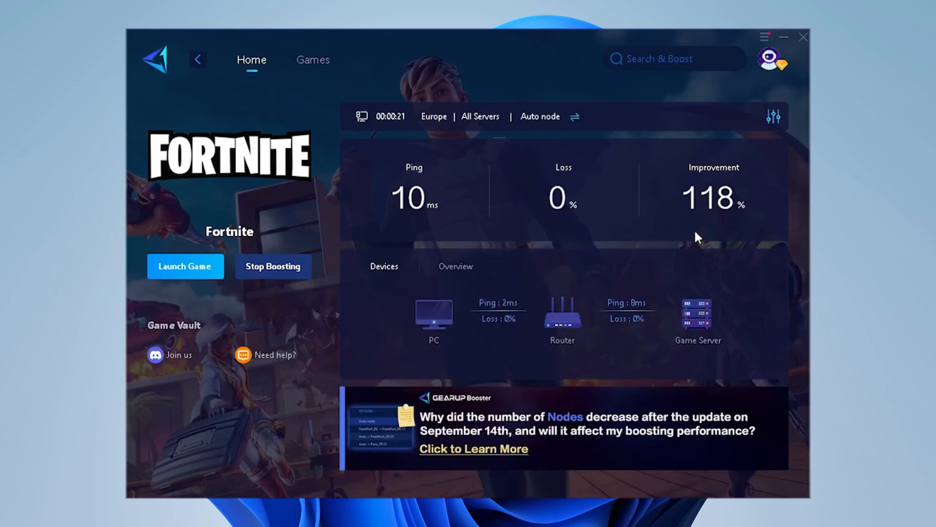
pyautogui.moveTo(410, 229)
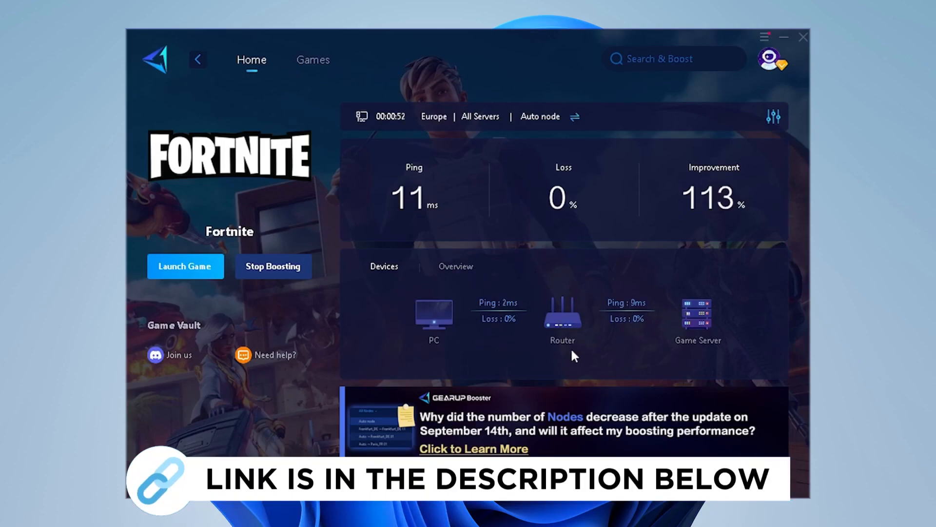
pyautogui.moveTo(698, 359)
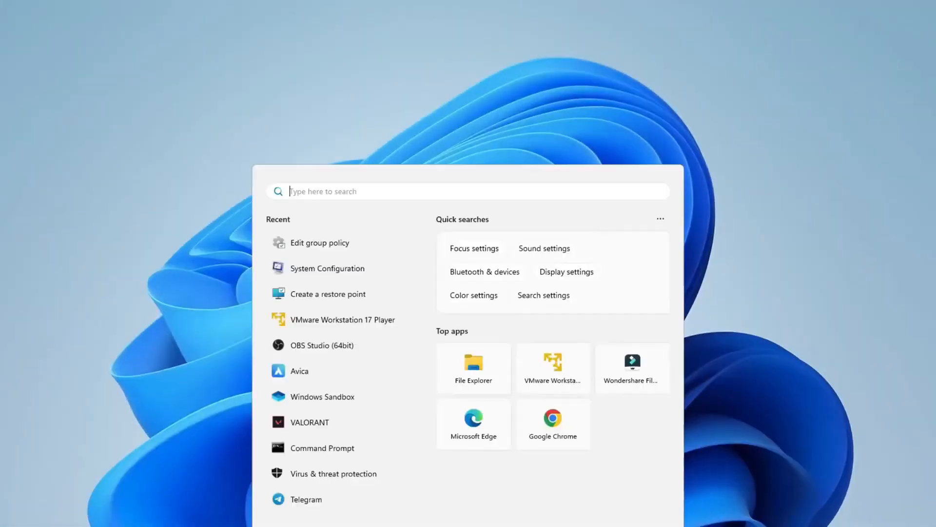
# Search Windows for 'performance Monitor' and launch it from the best match
pyautogui.write('performance Monitor')
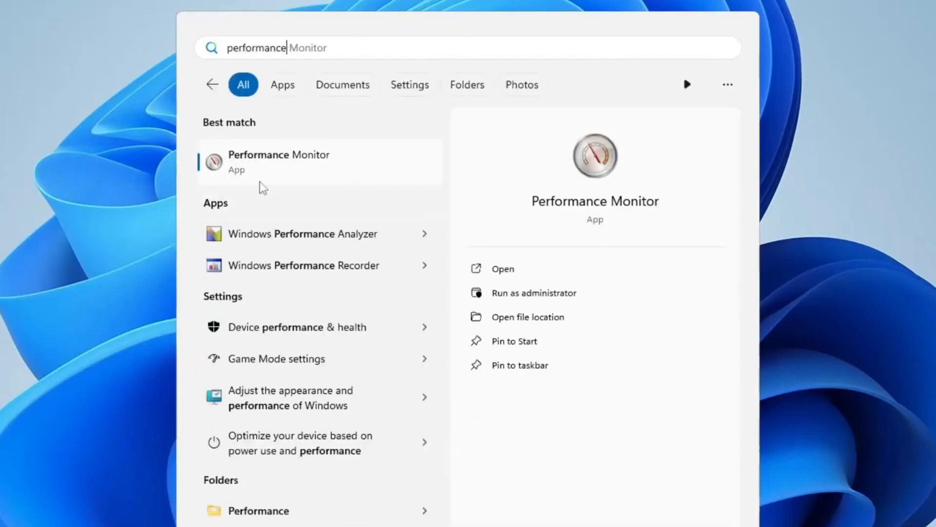
pyautogui.click(279, 161)
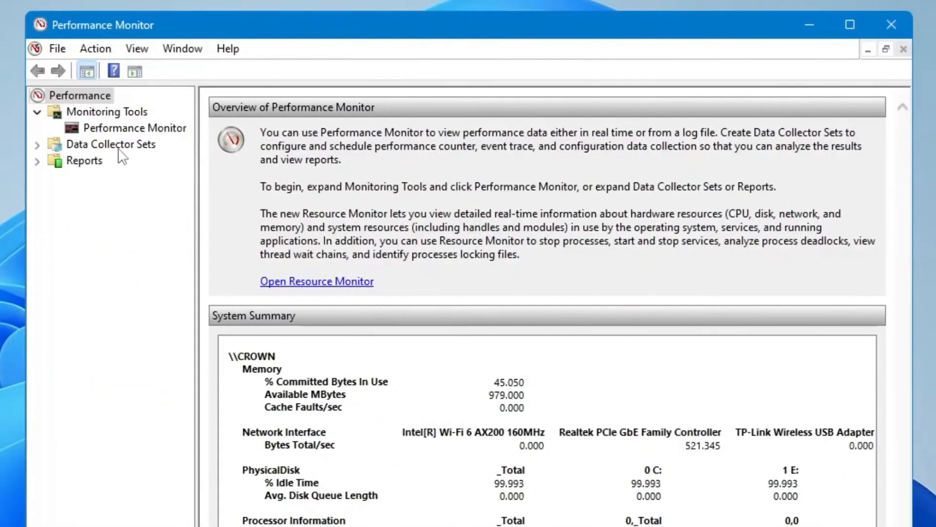
# Expand Data Collector Sets and bring up the User Defined shortcut menu
pyautogui.click(110, 145)
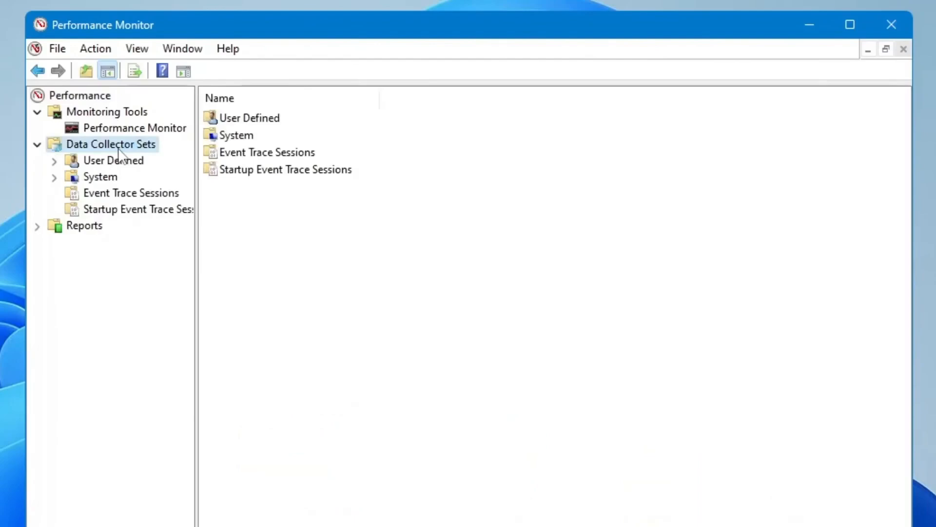
pyautogui.click(113, 160)
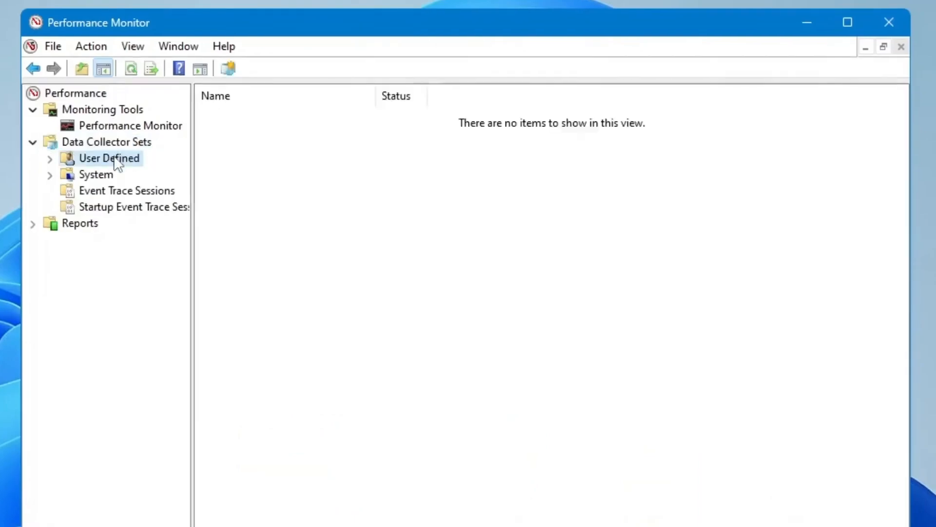
pyautogui.rightClick(108, 158)
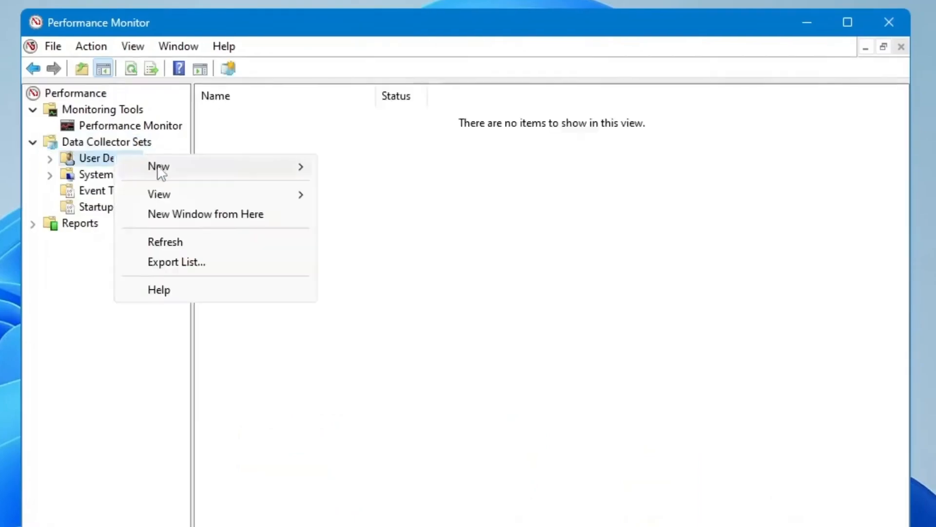
pyautogui.moveTo(158, 166)
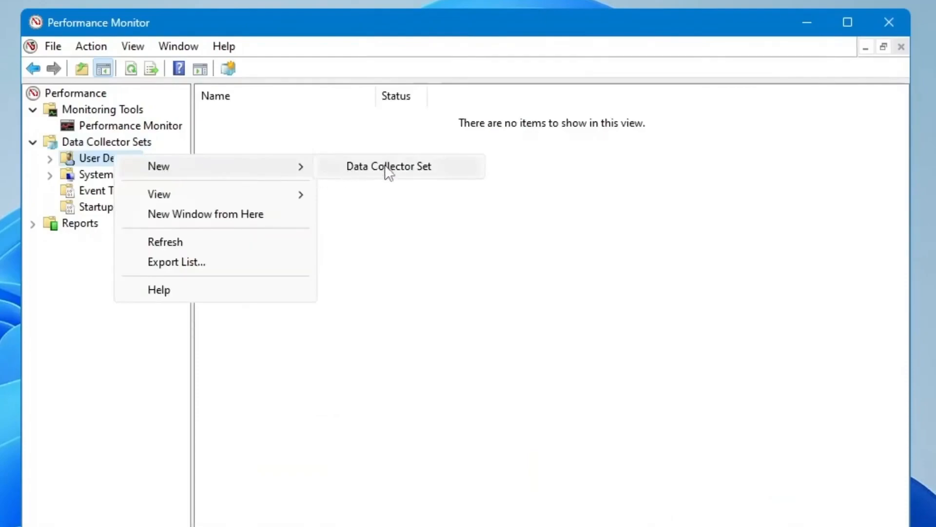
# Start a new manually configured set named CPU Boost with performance counter logging
pyautogui.click(389, 167)
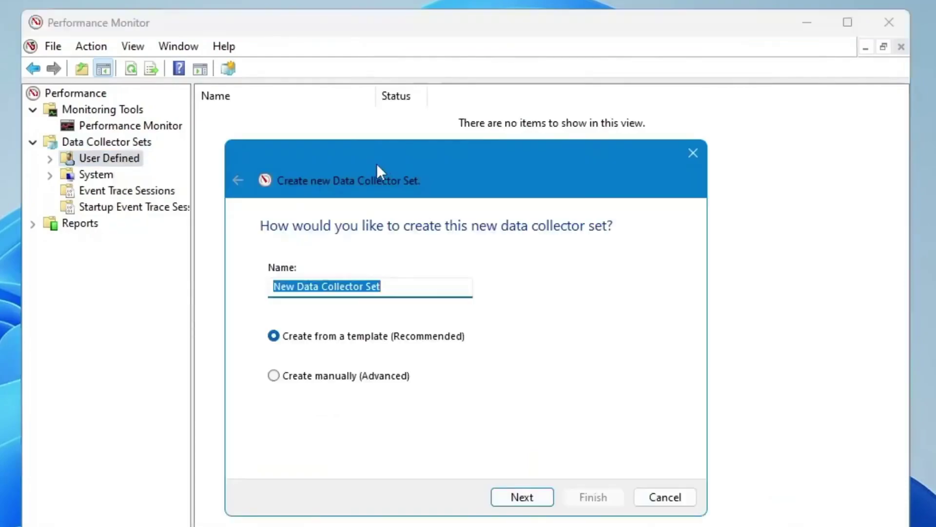
pyautogui.write('CPU Boost')
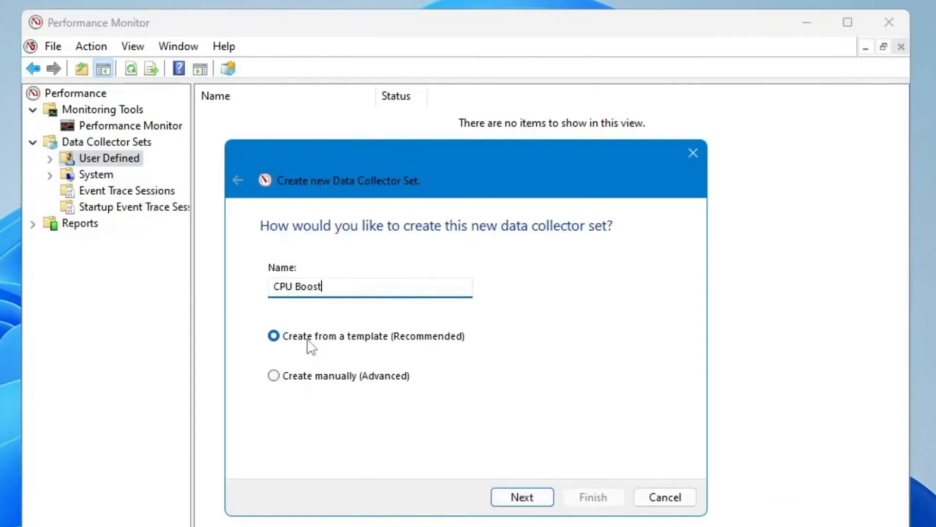
pyautogui.moveTo(298, 405)
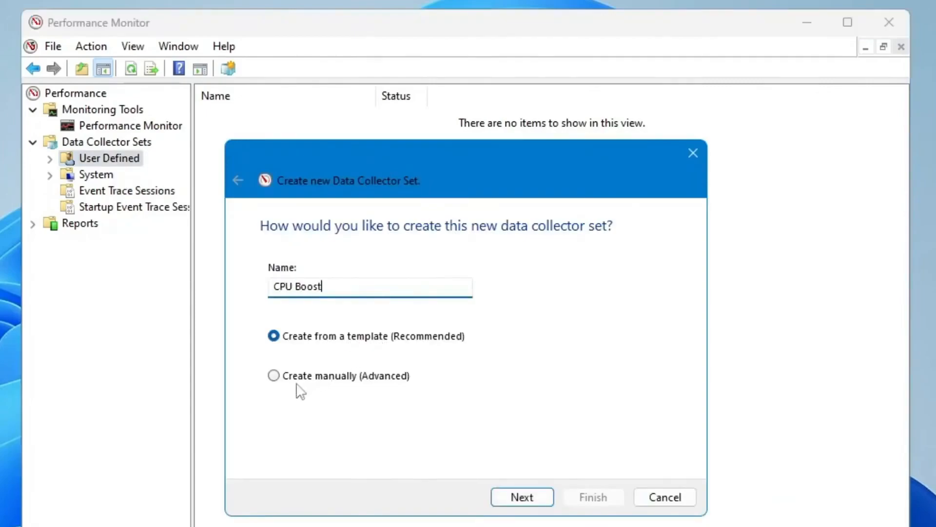
pyautogui.click(273, 375)
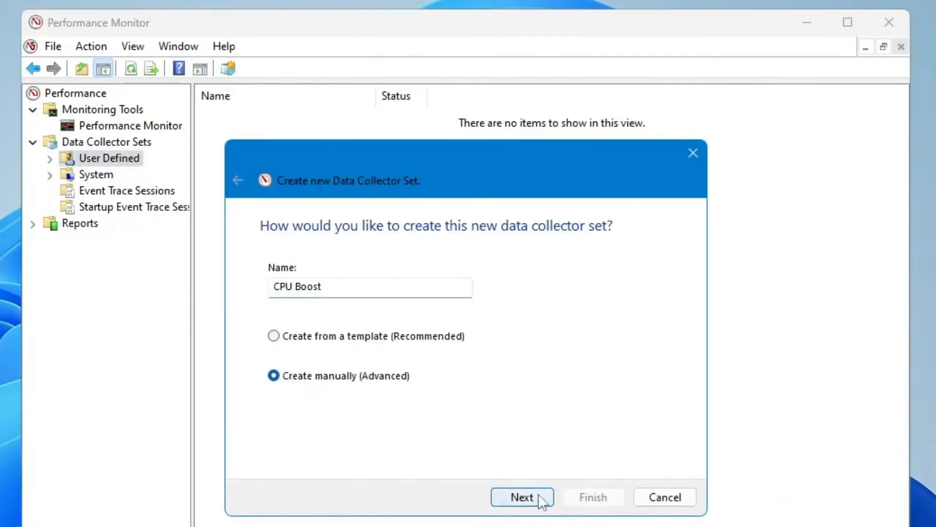
pyautogui.click(523, 497)
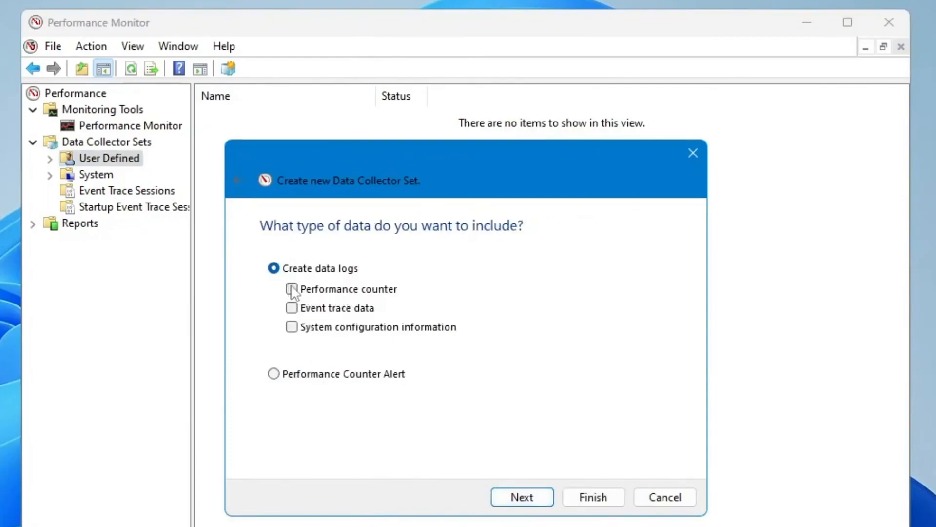
pyautogui.click(292, 289)
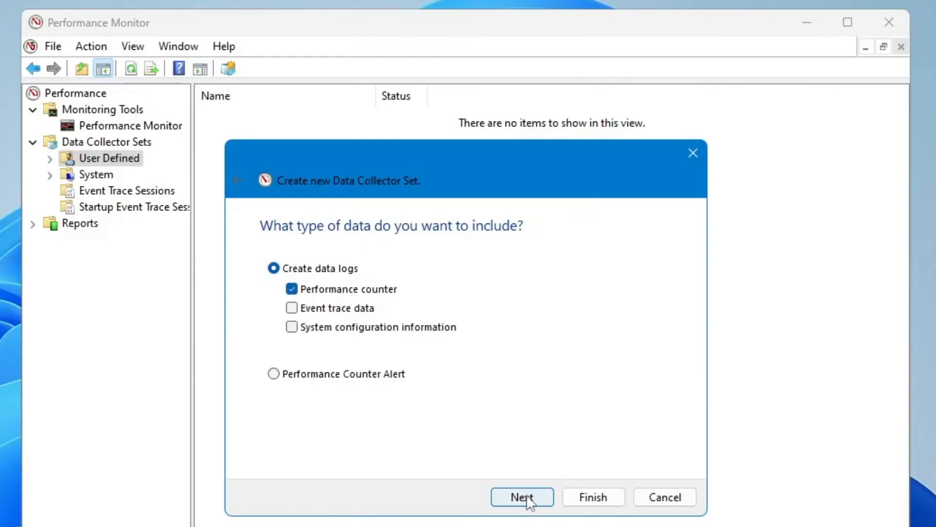
# Add the Processor Performance counter group and finish creating the CPU Boost set
pyautogui.click(522, 497)
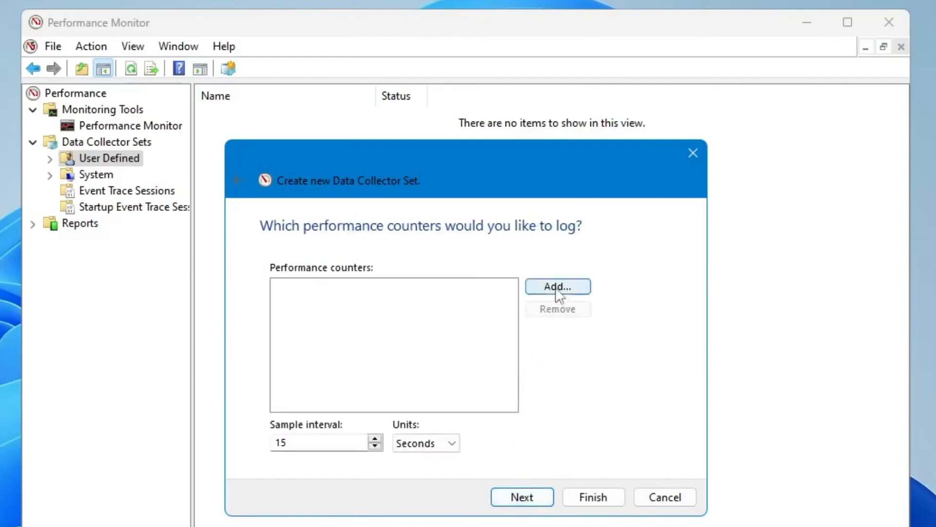
pyautogui.click(557, 286)
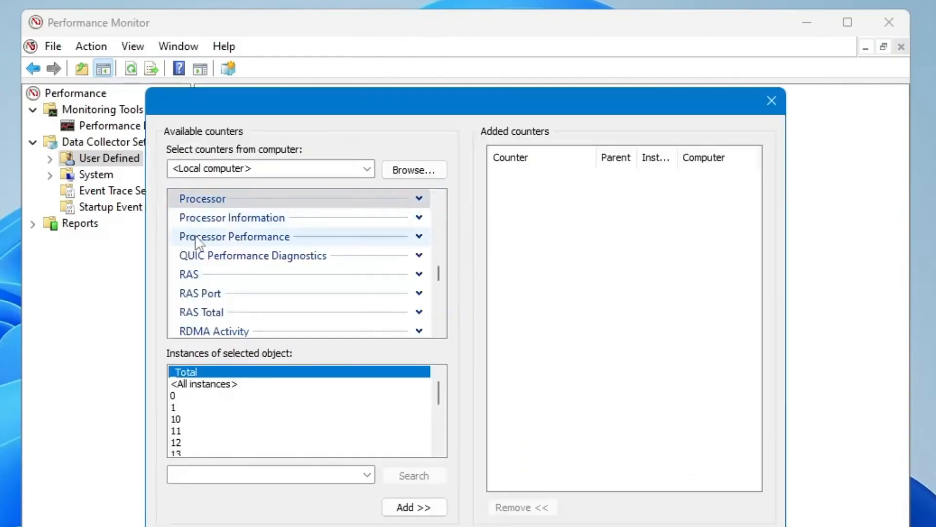
pyautogui.click(219, 199)
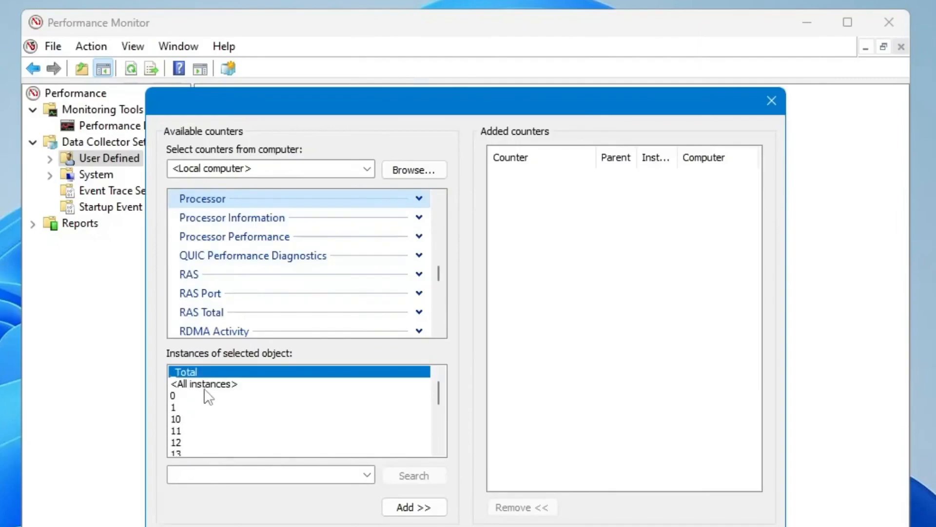
pyautogui.scroll(-3)
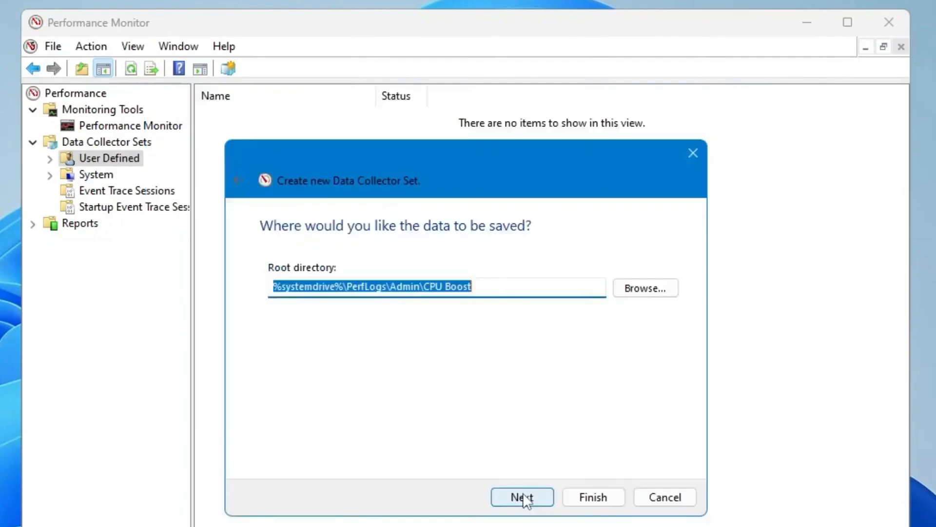
pyautogui.moveTo(594, 501)
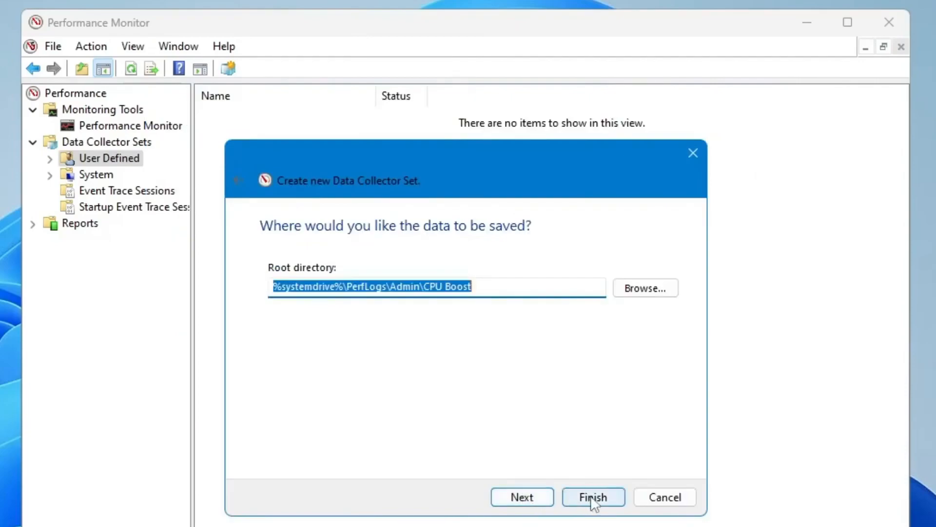
pyautogui.click(593, 497)
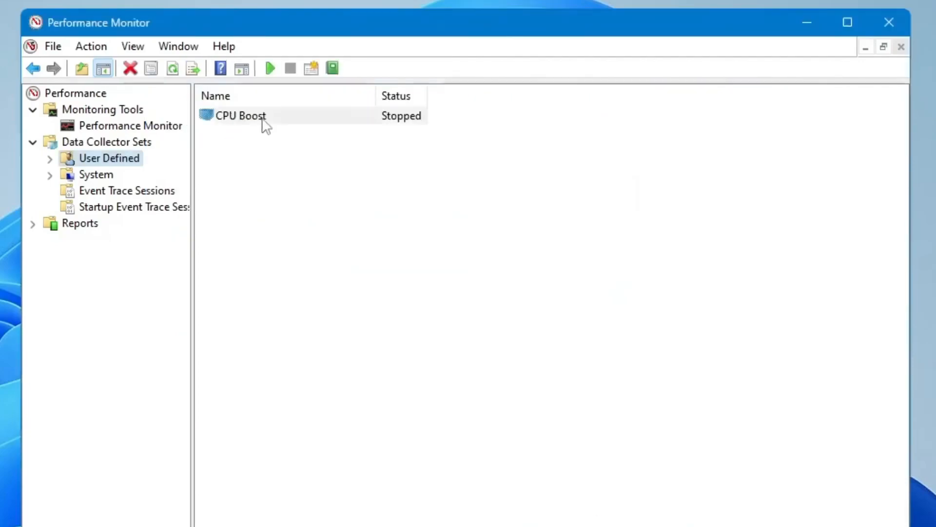
# Launch System Configuration via an msconfig search and show the Boot settings
pyautogui.click(264, 117)
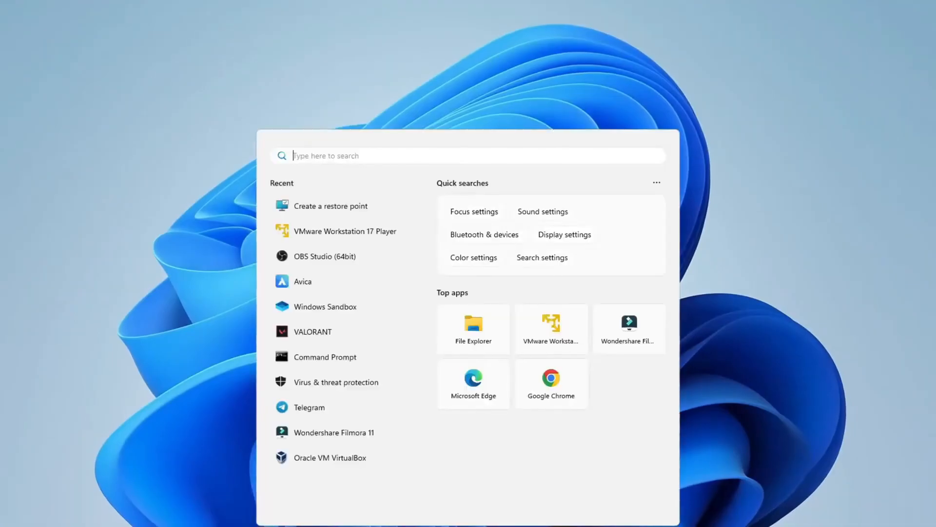
pyautogui.write('msconfi')
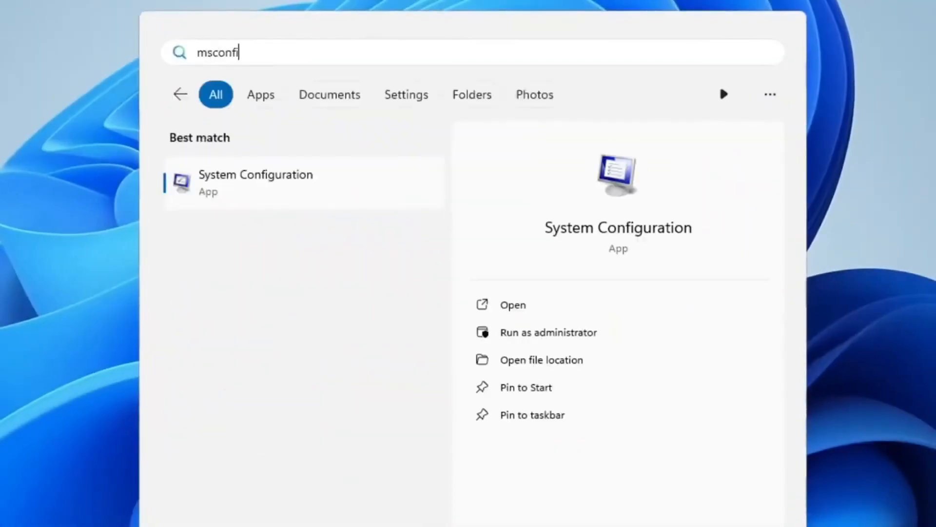
pyautogui.write('g')
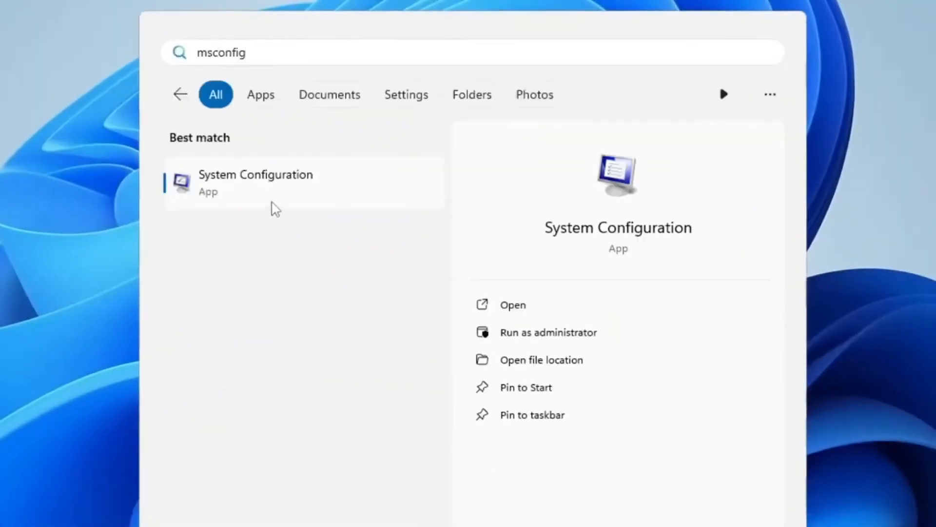
pyautogui.click(255, 182)
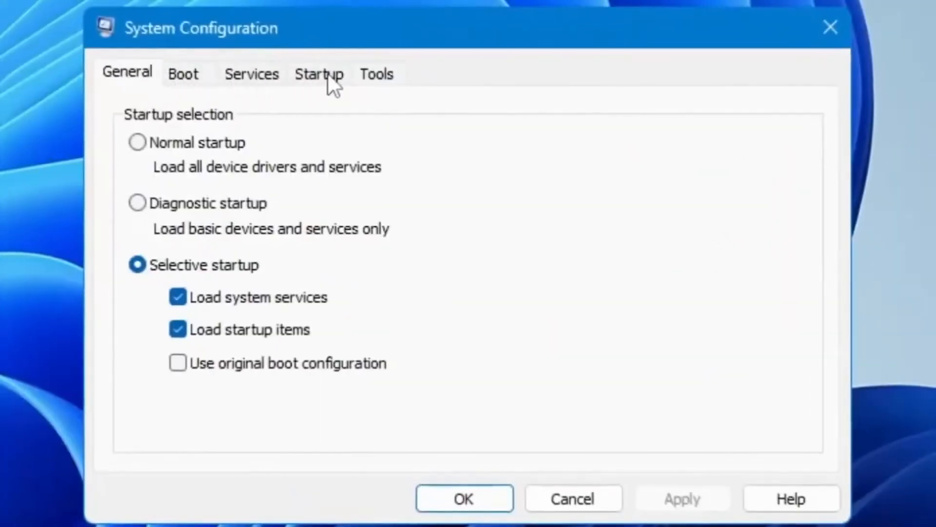
pyautogui.click(184, 74)
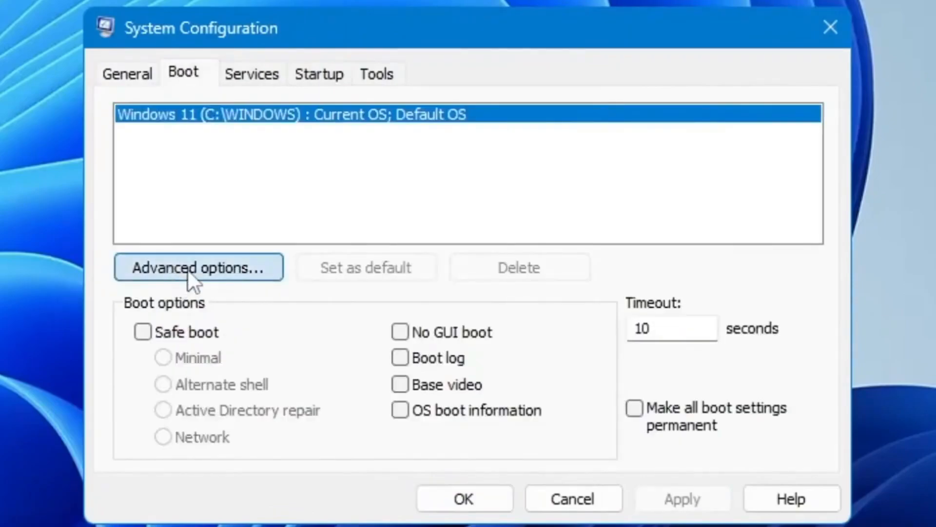
# Enable the boot Number of processors setting at 16 in advanced boot options and confirm
pyautogui.click(198, 267)
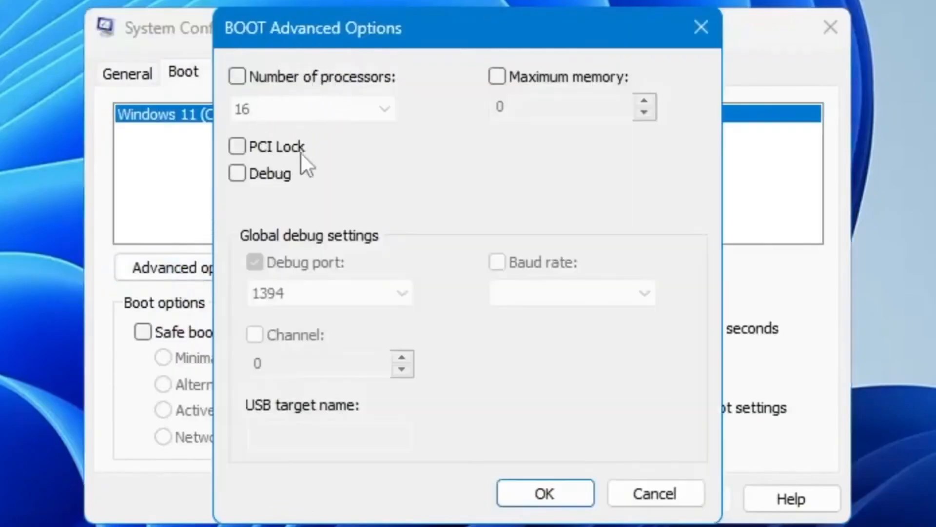
pyautogui.moveTo(302, 105)
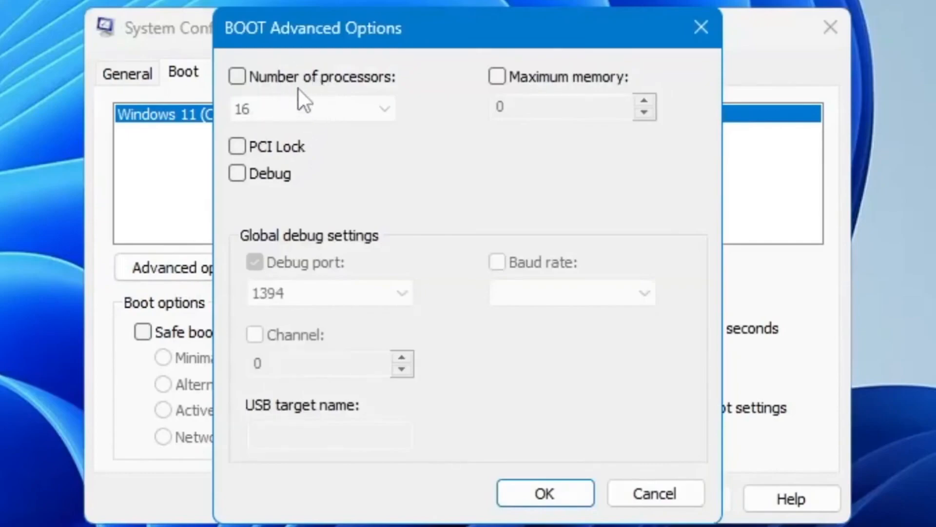
pyautogui.click(238, 78)
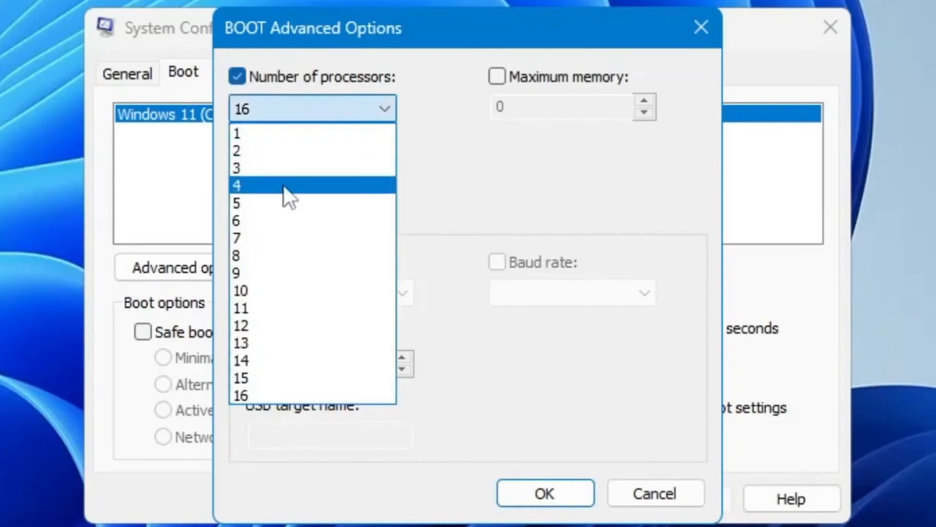
pyautogui.moveTo(273, 410)
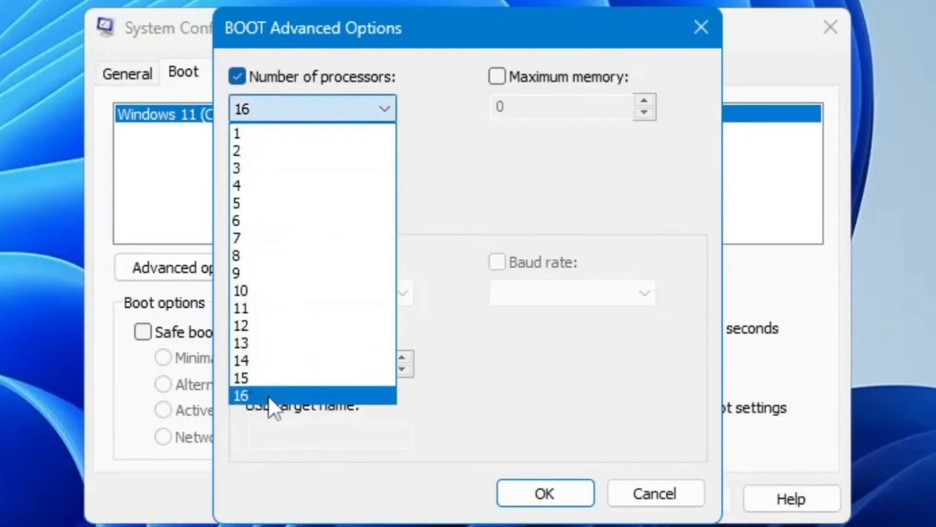
pyautogui.moveTo(337, 161)
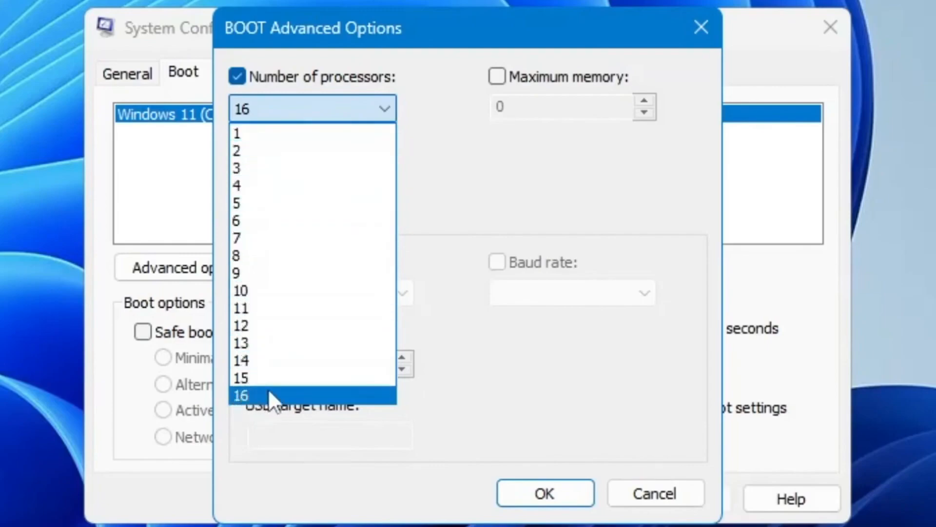
pyautogui.moveTo(293, 252)
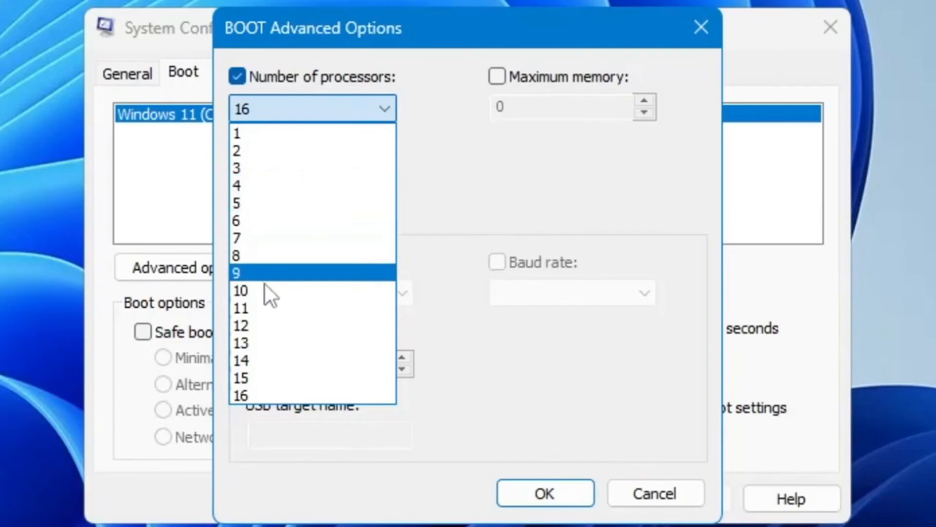
pyautogui.moveTo(263, 400)
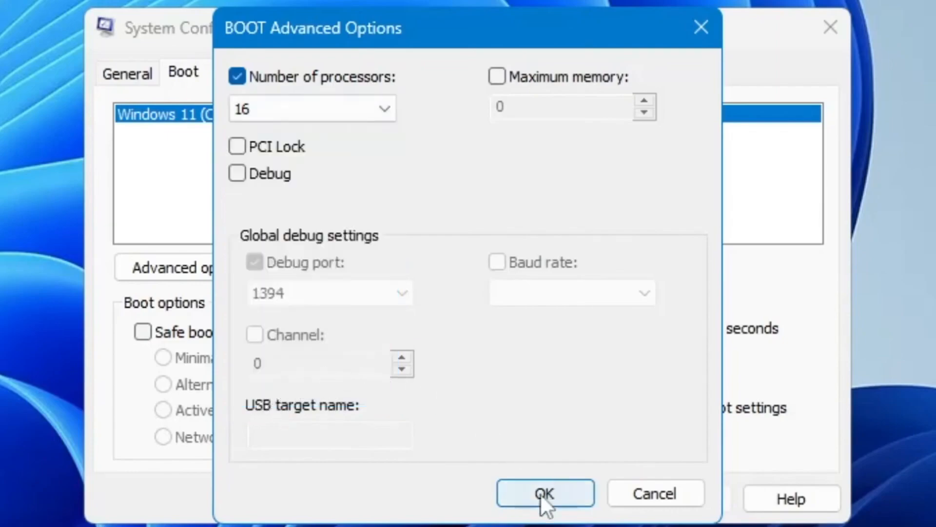
pyautogui.click(545, 507)
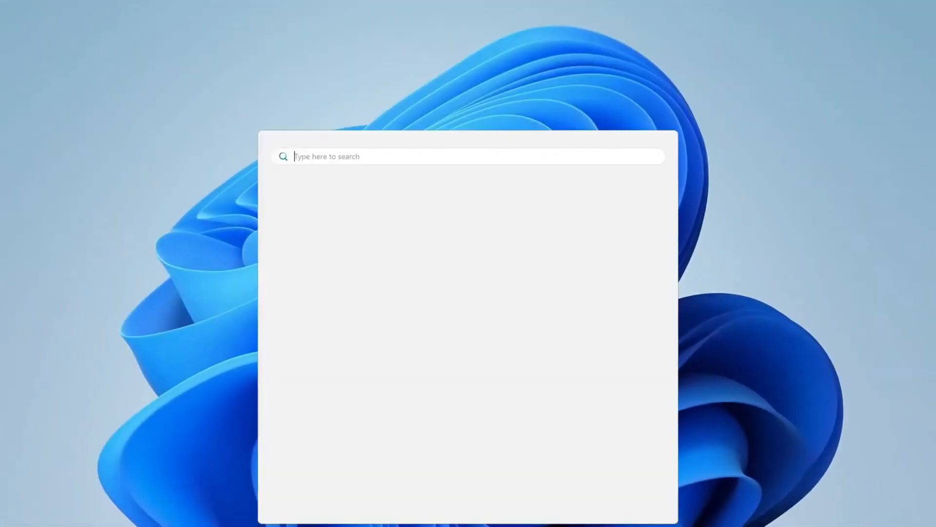
# Search for 'gpedit' and launch the Local Group Policy Editor
pyautogui.write('gpedit')
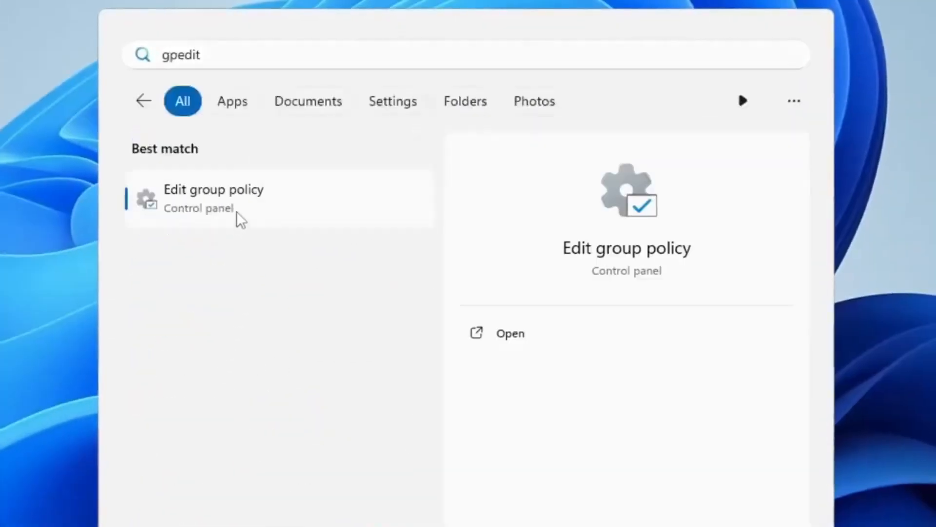
pyautogui.click(212, 197)
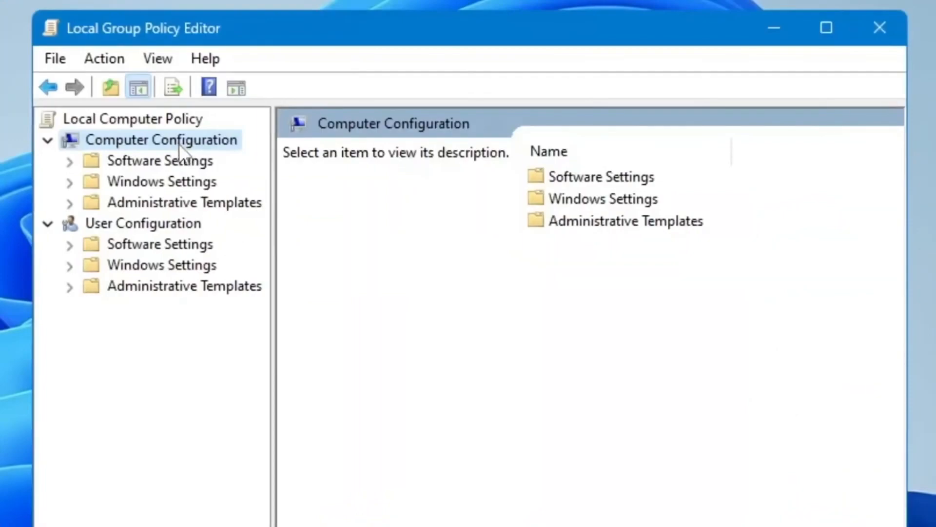
pyautogui.moveTo(173, 211)
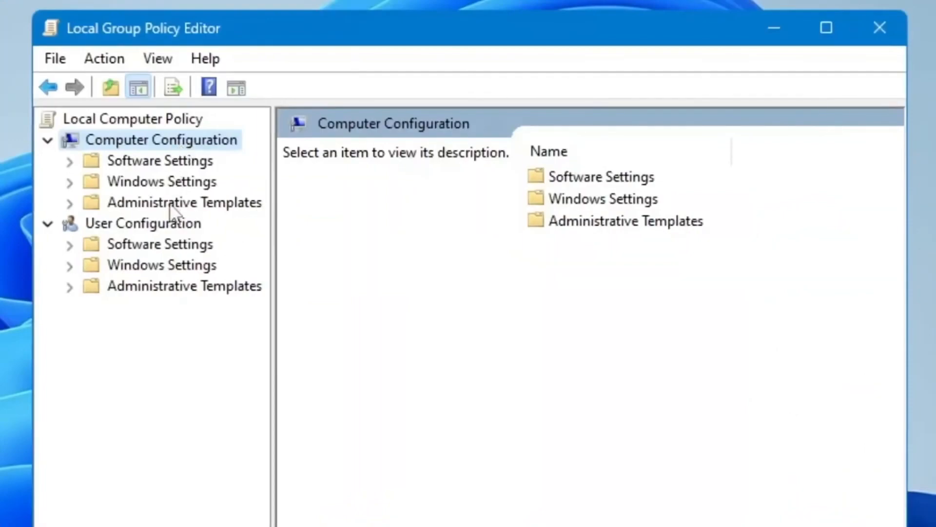
# Navigate Administrative Templates > System > Power Management > Power Throttling Settings
pyautogui.click(184, 202)
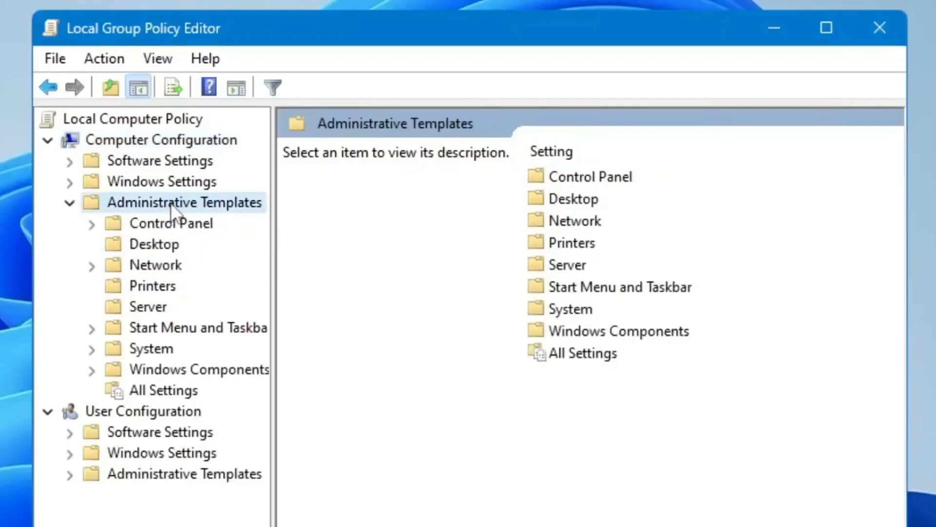
pyautogui.click(150, 348)
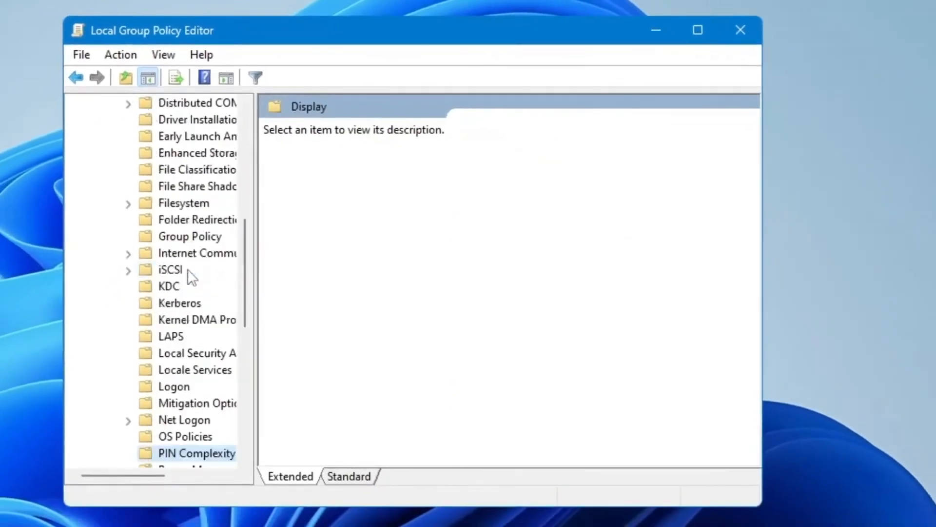
pyautogui.click(196, 453)
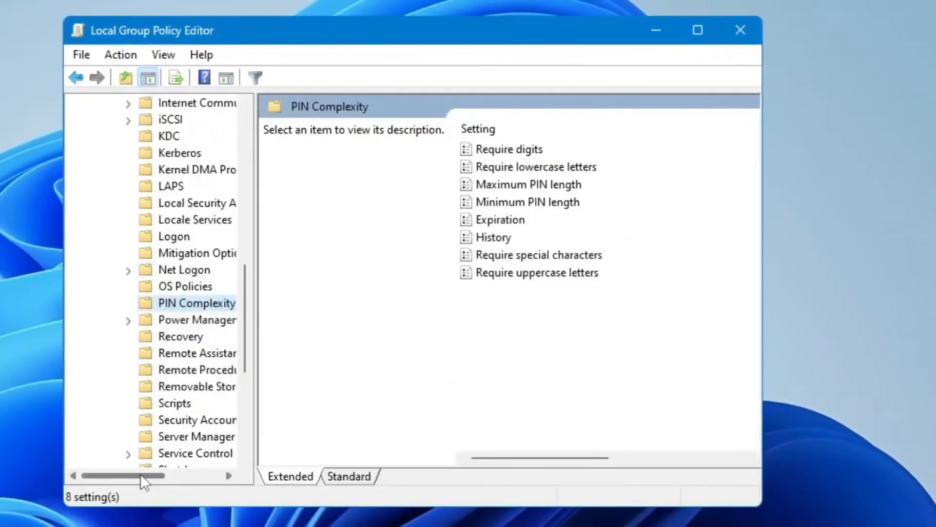
pyautogui.click(157, 320)
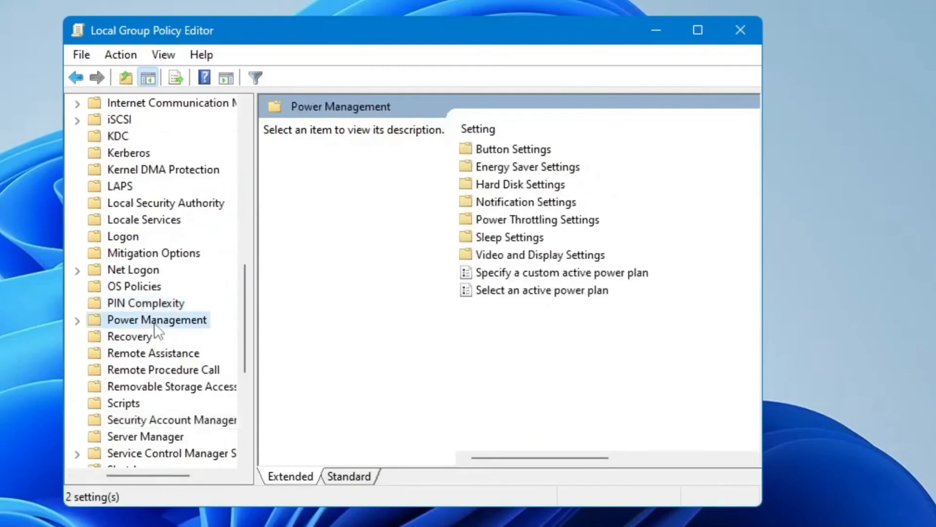
pyautogui.moveTo(160, 326)
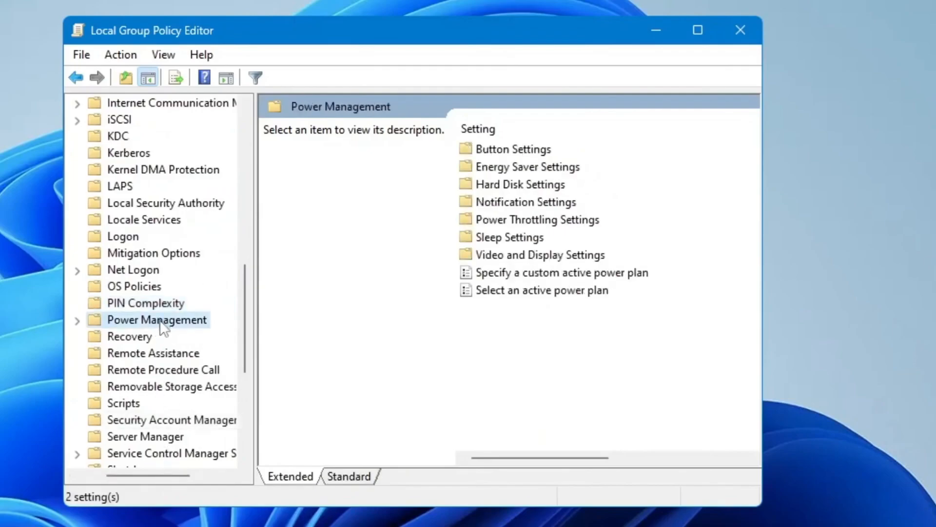
pyautogui.moveTo(512, 228)
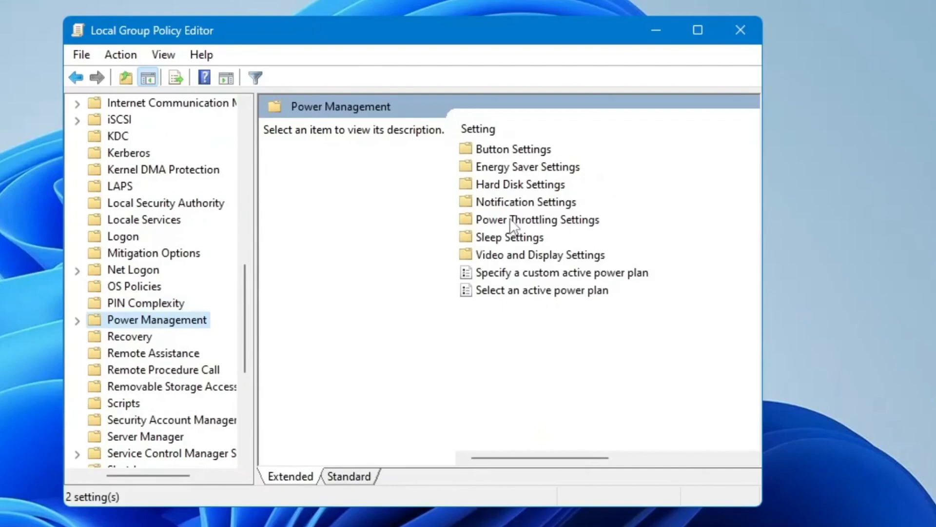
pyautogui.click(538, 219)
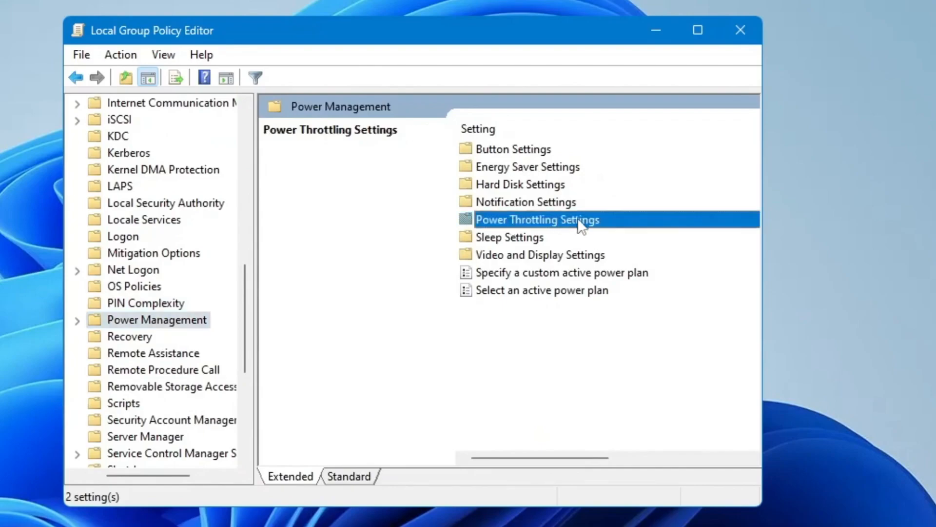
pyautogui.doubleClick(538, 220)
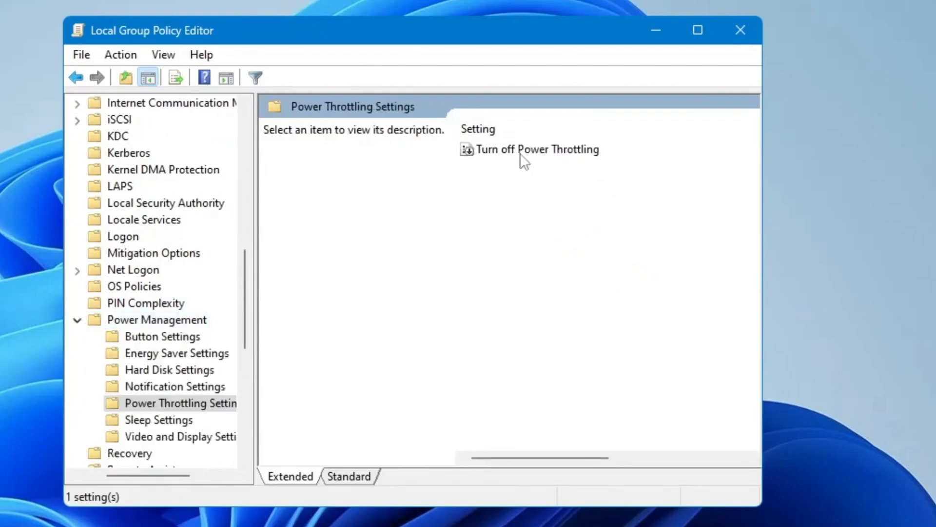
pyautogui.moveTo(555, 166)
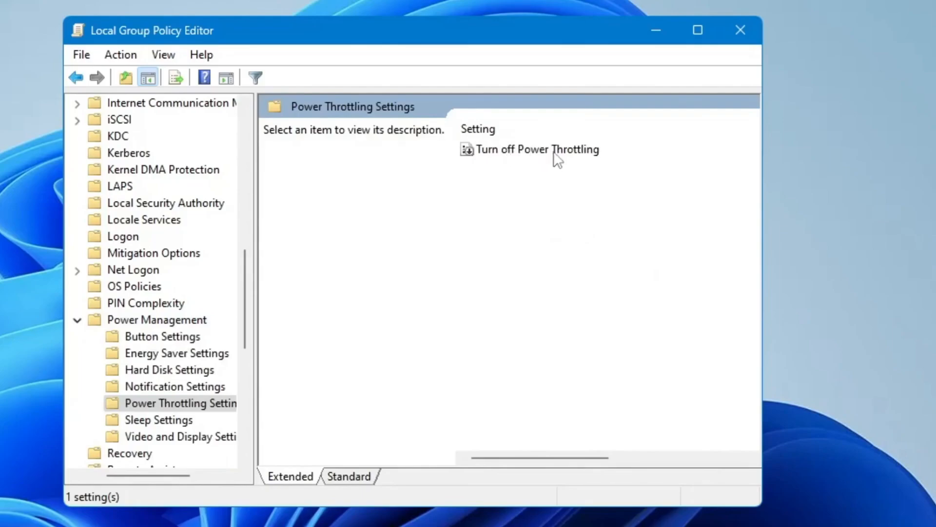
# Set the Turn off Power Throttling policy to Enabled
pyautogui.click(539, 149)
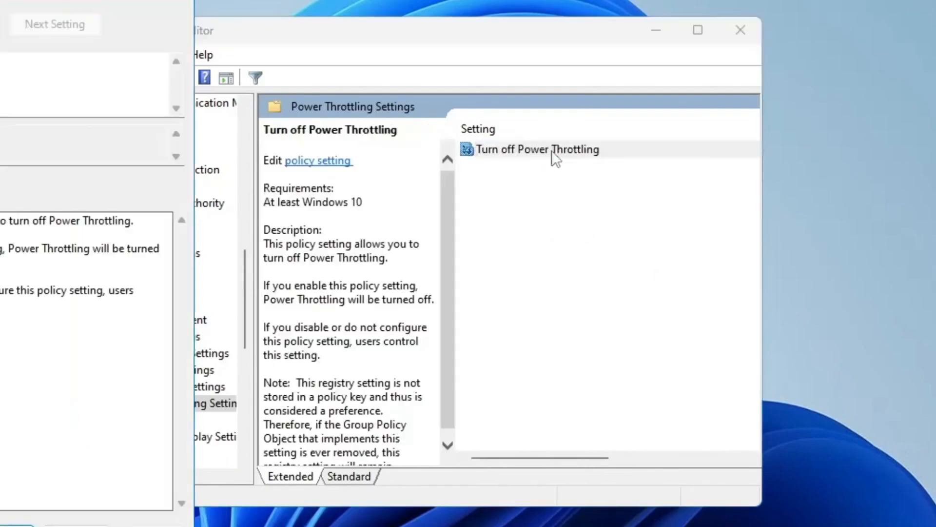
pyautogui.doubleClick(536, 149)
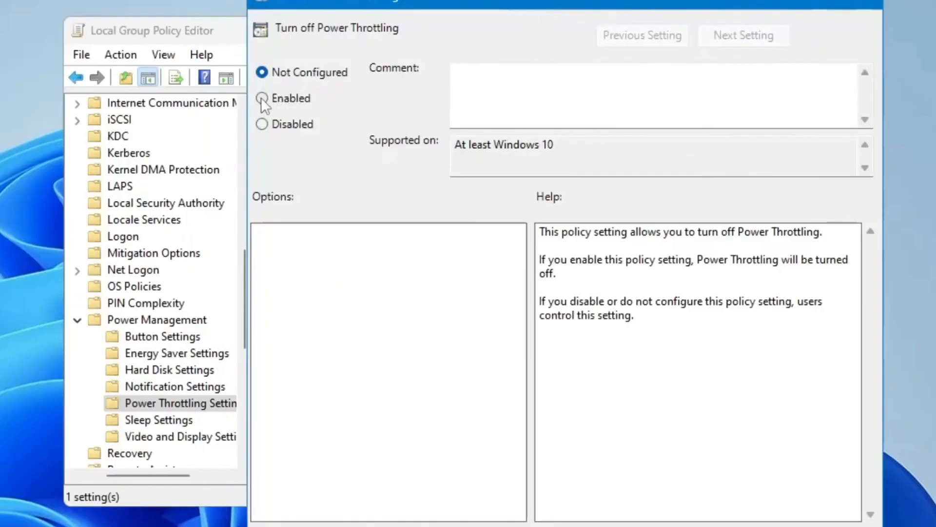
pyautogui.click(261, 98)
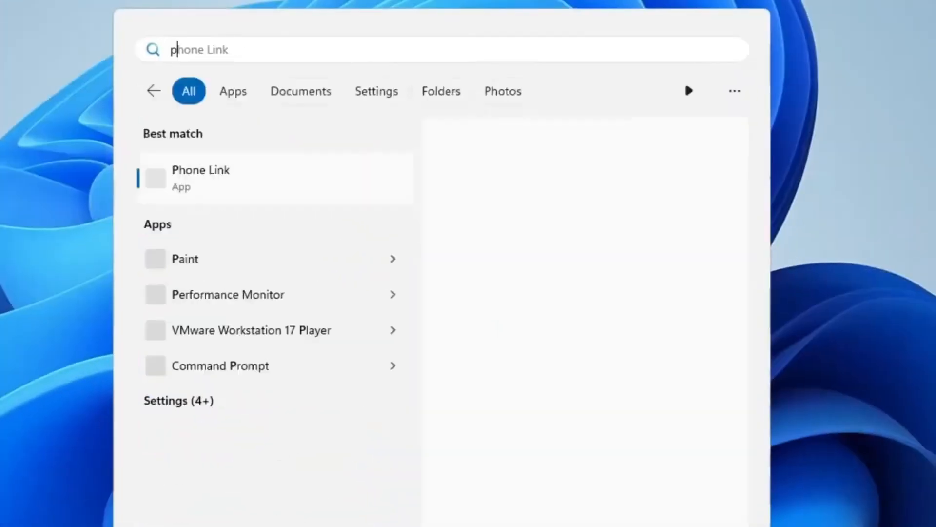
# Run powercfg.cpl to reach Control Panel's Power Options with High performance active
pyautogui.write('powercfg.c')
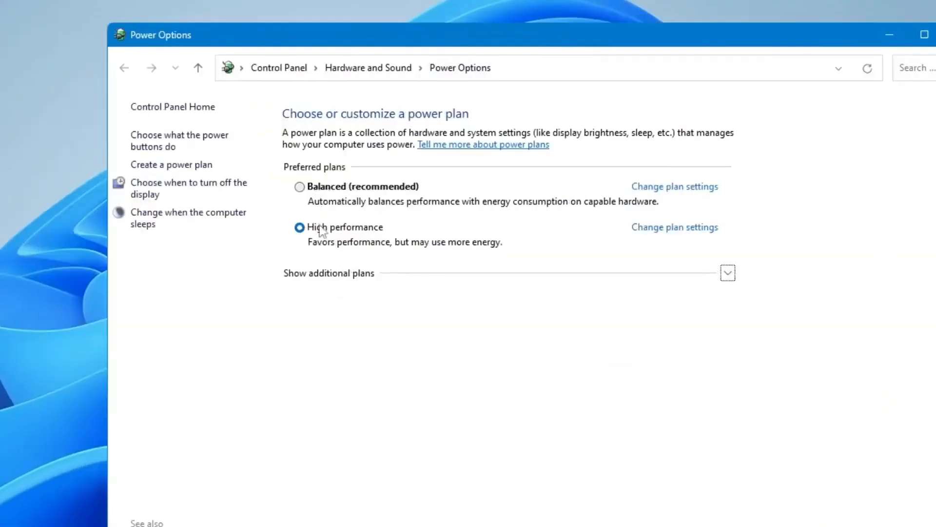
pyautogui.moveTo(347, 196)
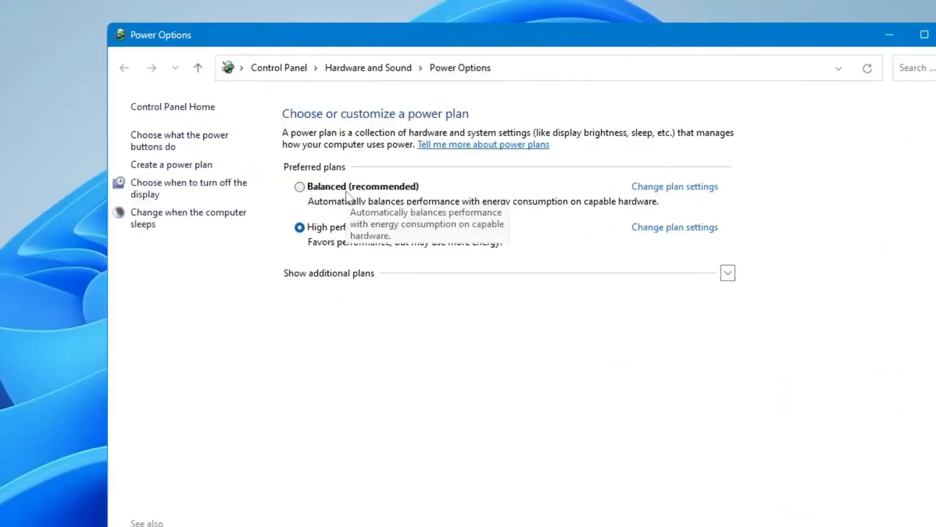
pyautogui.moveTo(338, 228)
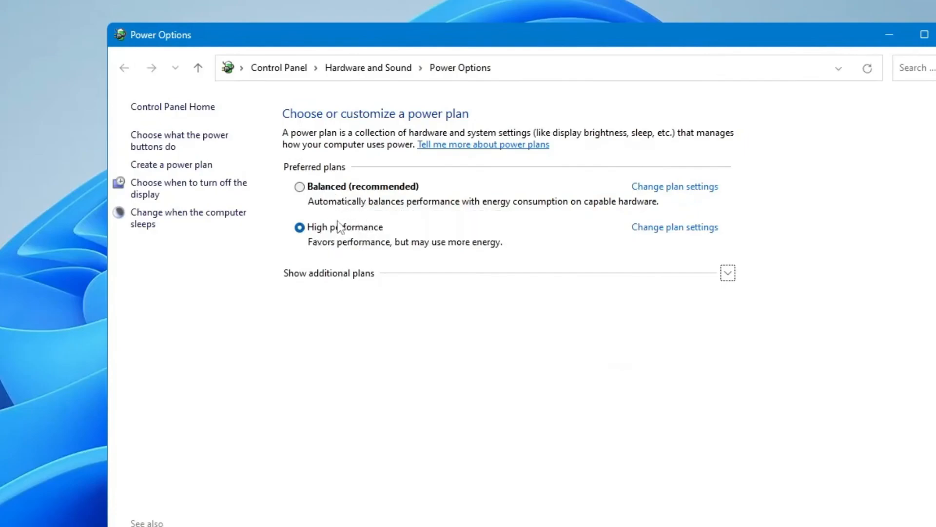
pyautogui.moveTo(340, 230)
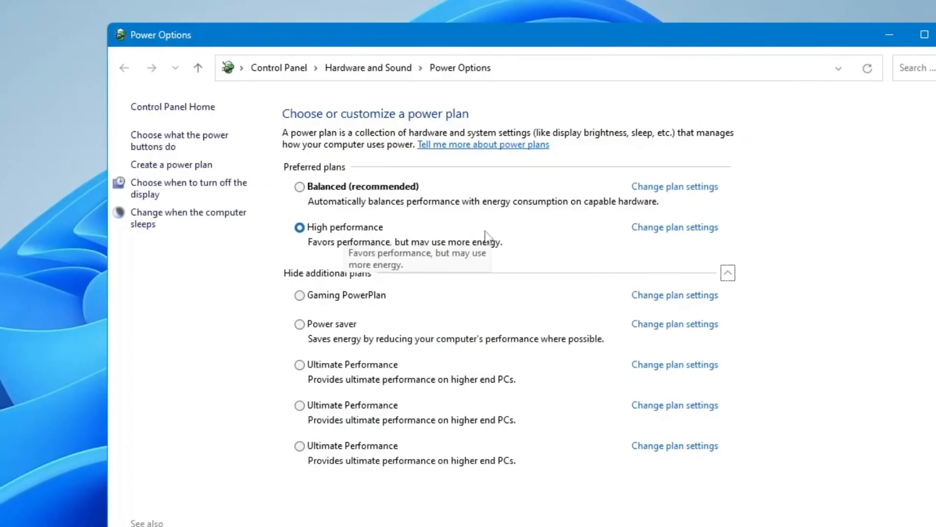
pyautogui.moveTo(662, 232)
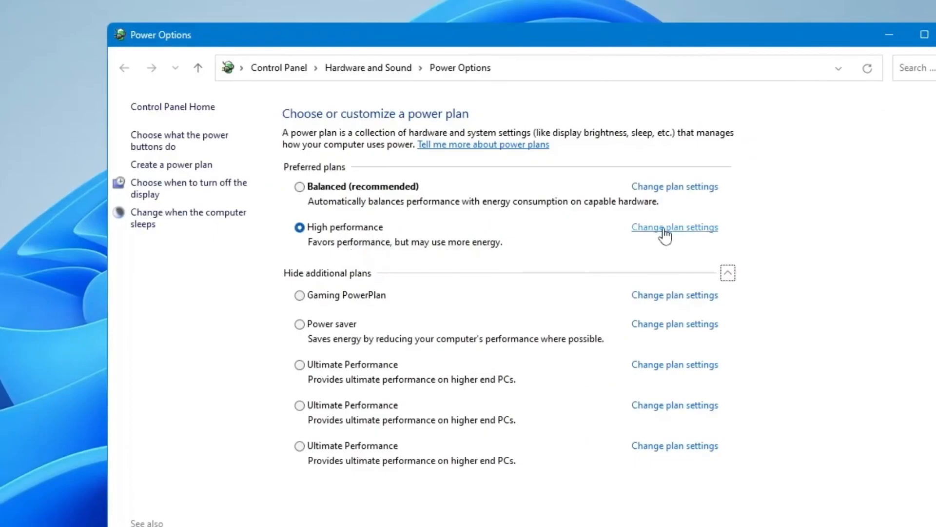
# Reach the Advanced settings dialog for the High performance plan
pyautogui.click(675, 227)
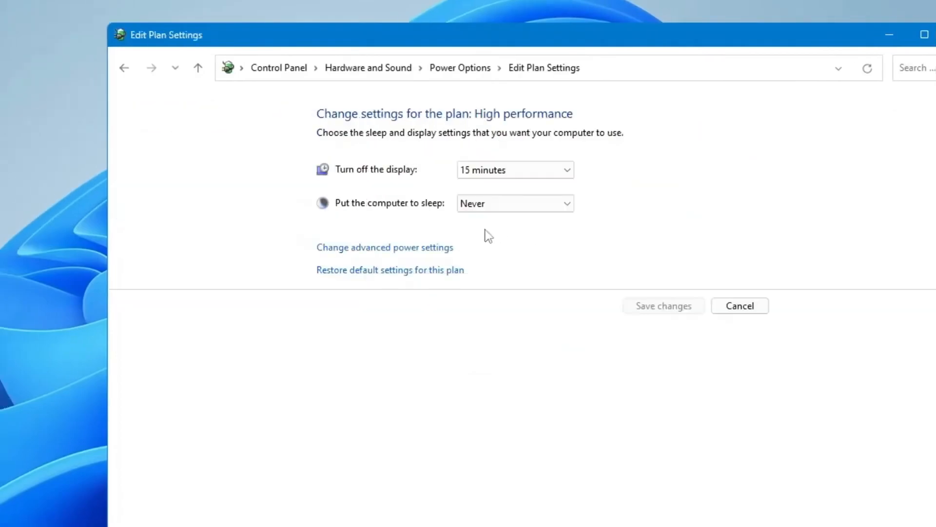
pyautogui.moveTo(377, 256)
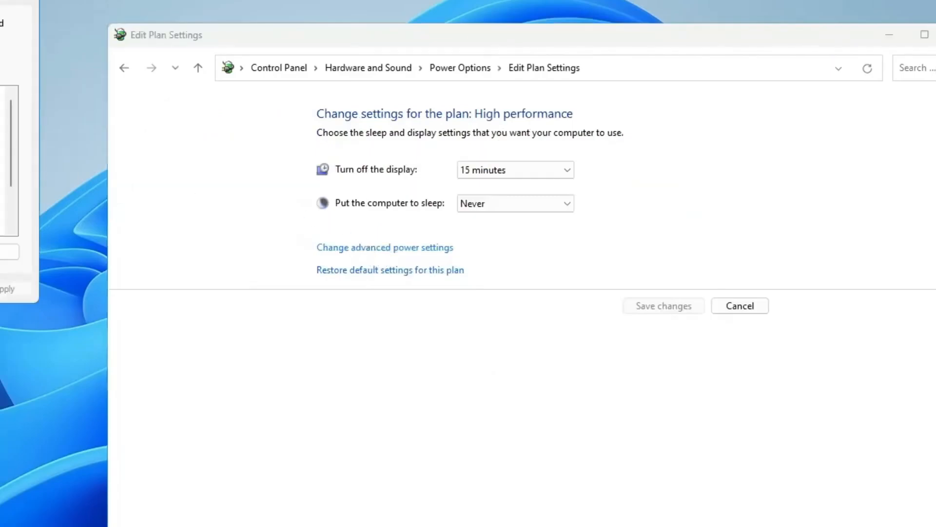
pyautogui.click(384, 247)
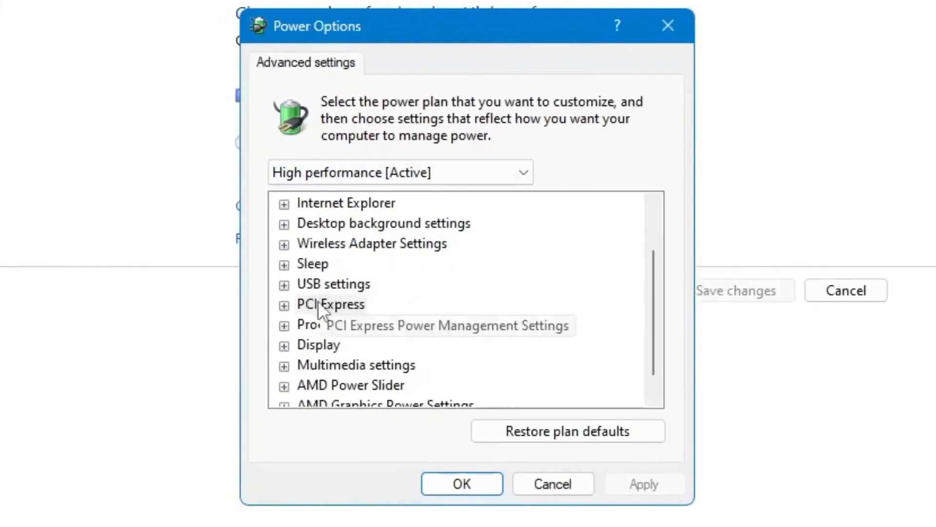
# Set PCI Express Link State Power Management to Off
pyautogui.click(330, 305)
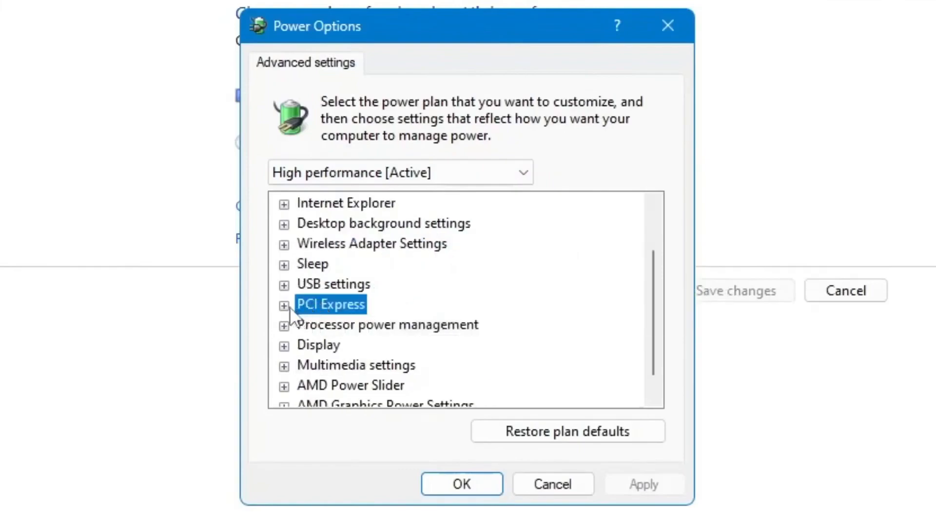
pyautogui.click(283, 304)
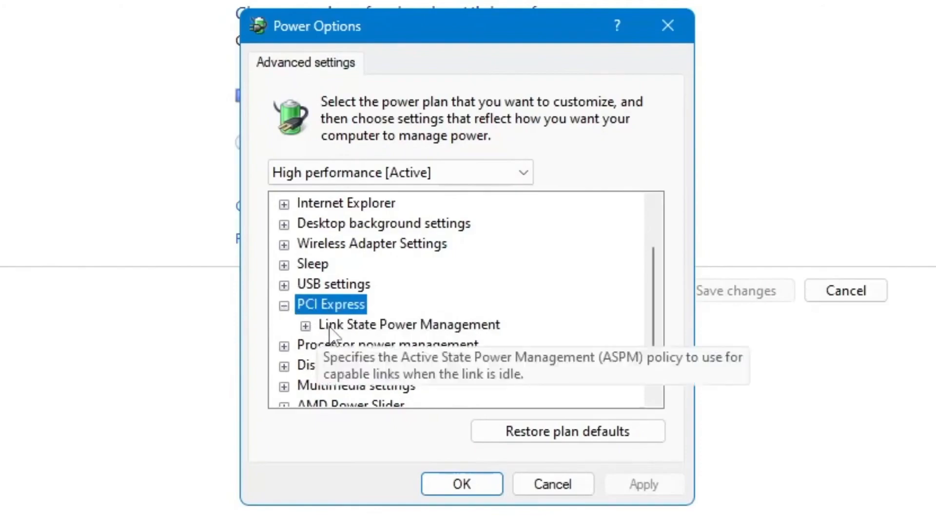
pyautogui.click(407, 325)
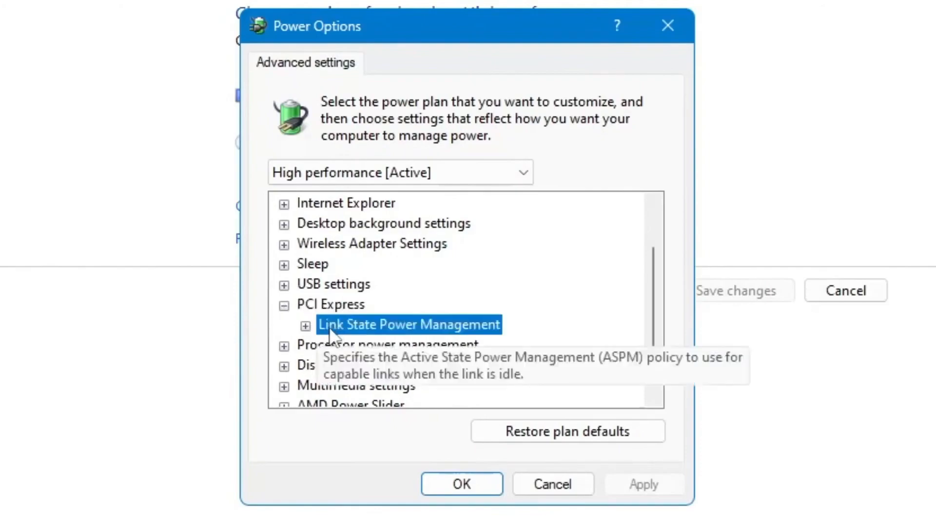
pyautogui.click(305, 325)
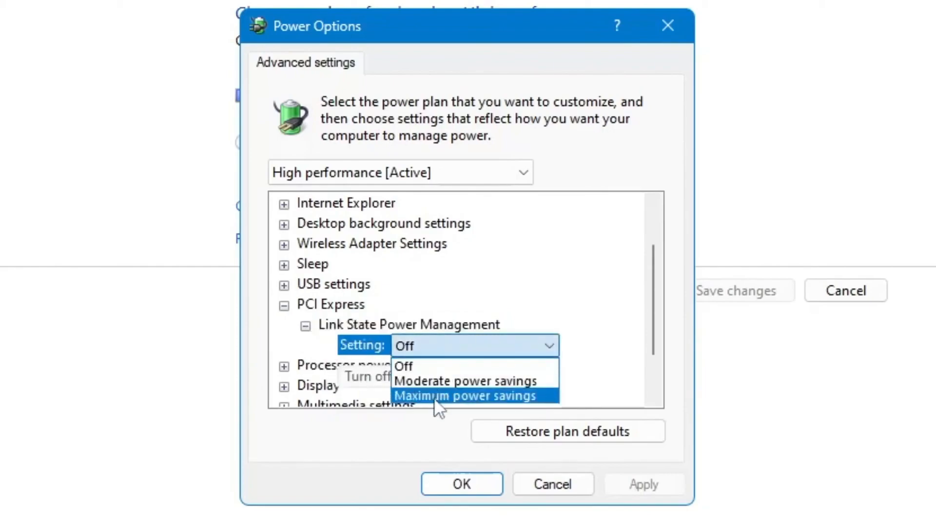
pyautogui.moveTo(474, 410)
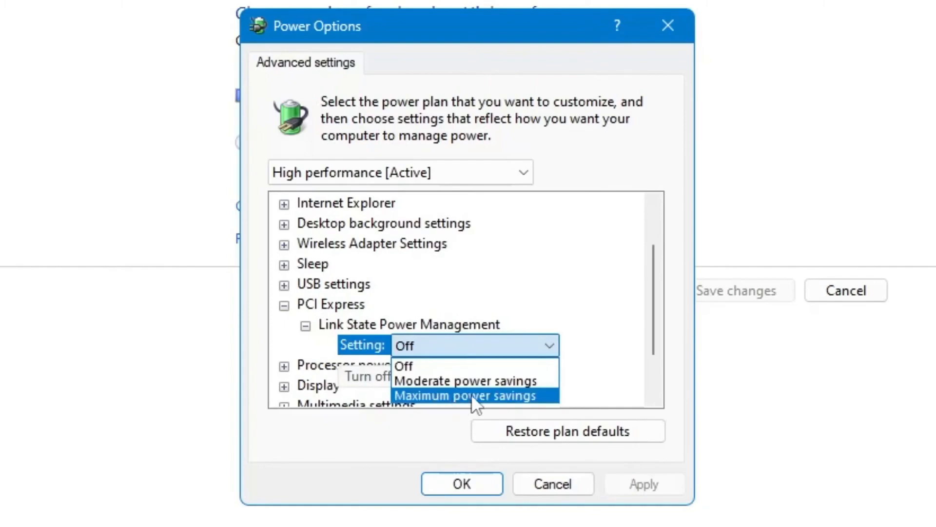
pyautogui.moveTo(489, 383)
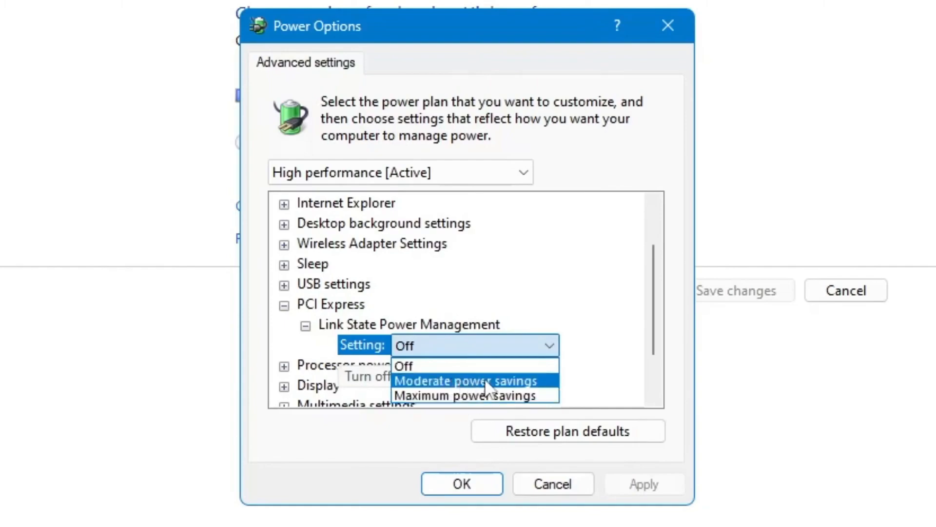
pyautogui.click(405, 365)
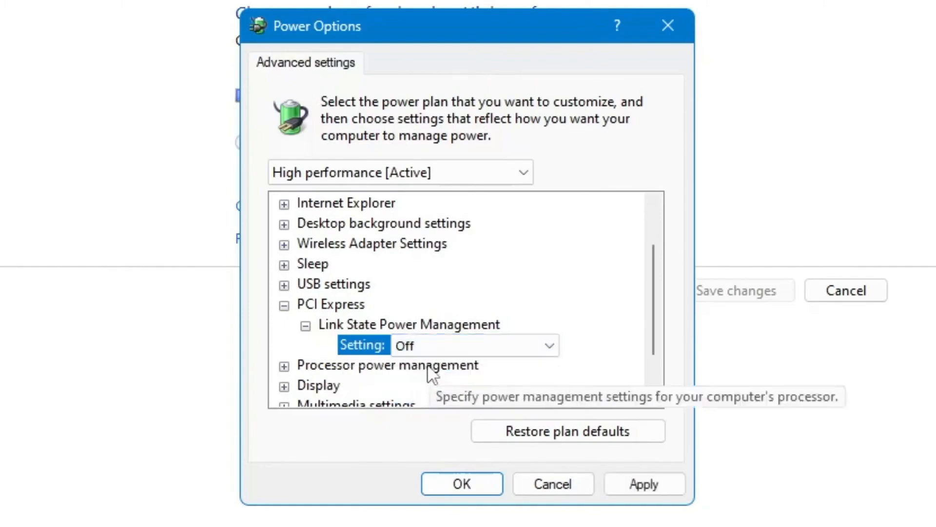
# Review the minimum and maximum processor state limits and save the power settings
pyautogui.scroll(-3)
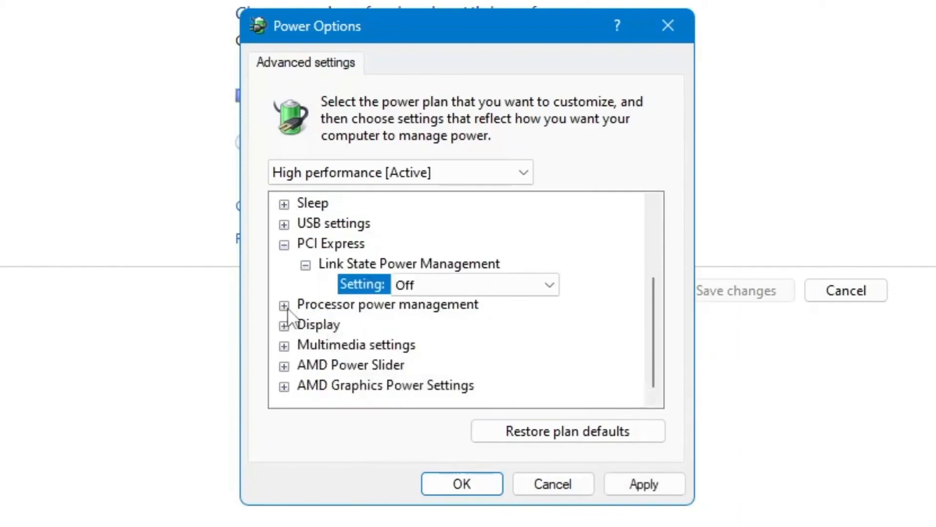
pyautogui.click(284, 305)
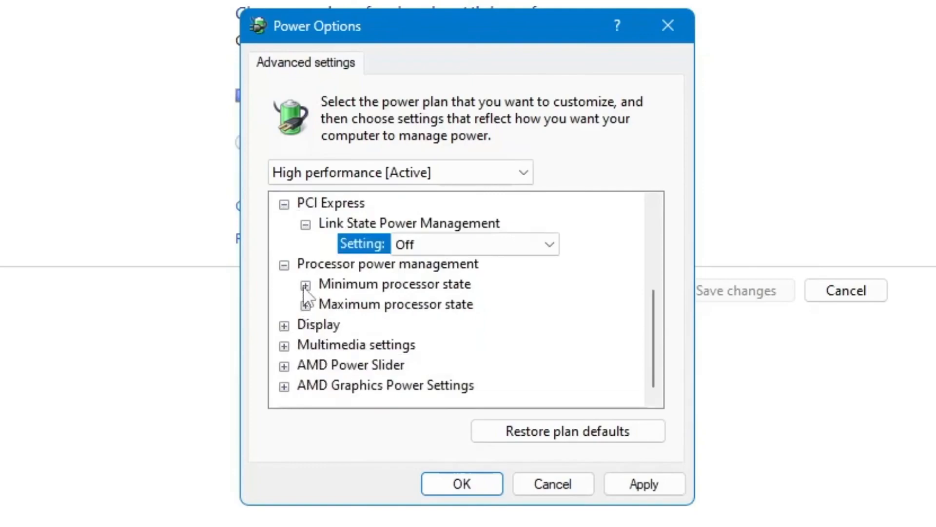
pyautogui.click(305, 284)
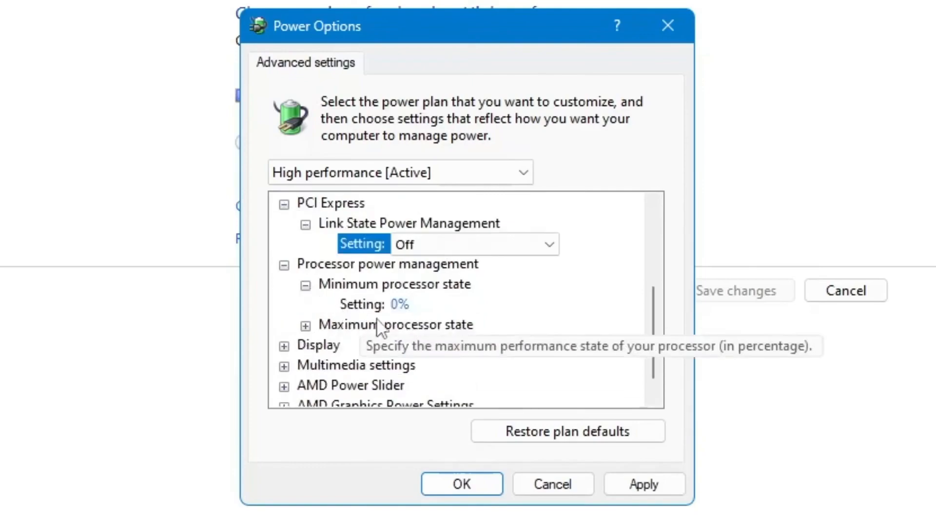
pyautogui.moveTo(407, 314)
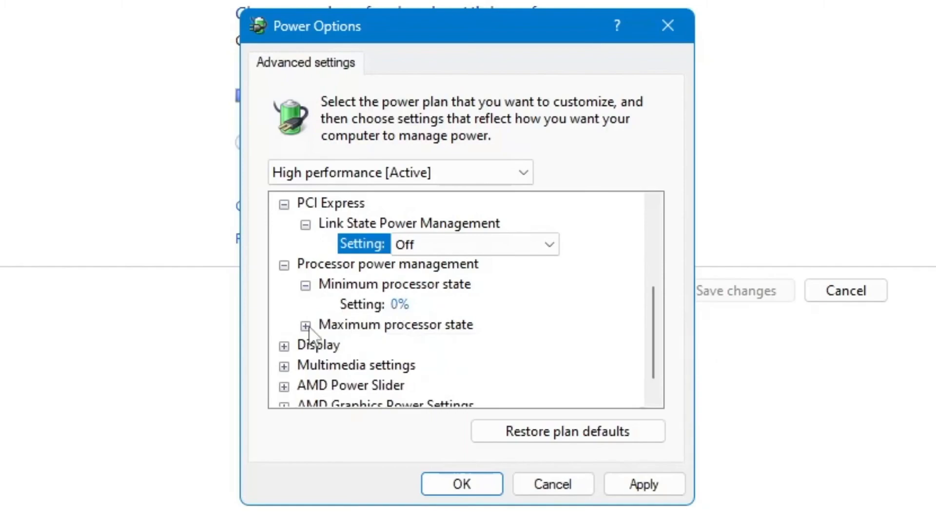
pyautogui.click(304, 325)
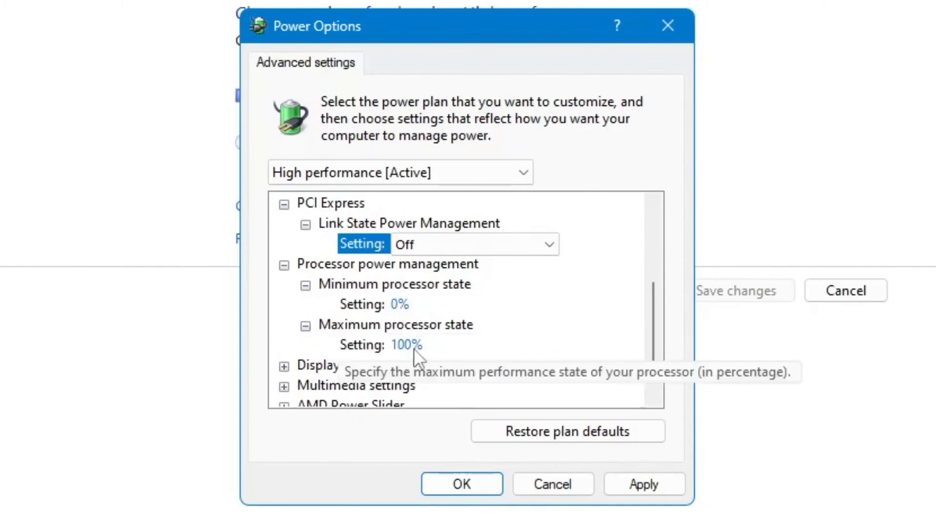
pyautogui.click(406, 345)
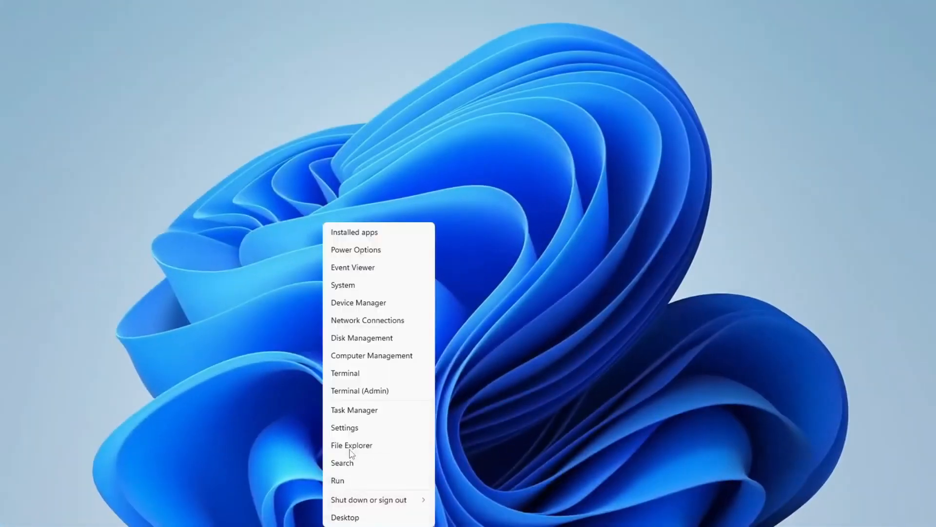
# Launch Task Manager from the Win+X menu and show the Startup apps list
pyautogui.click(354, 409)
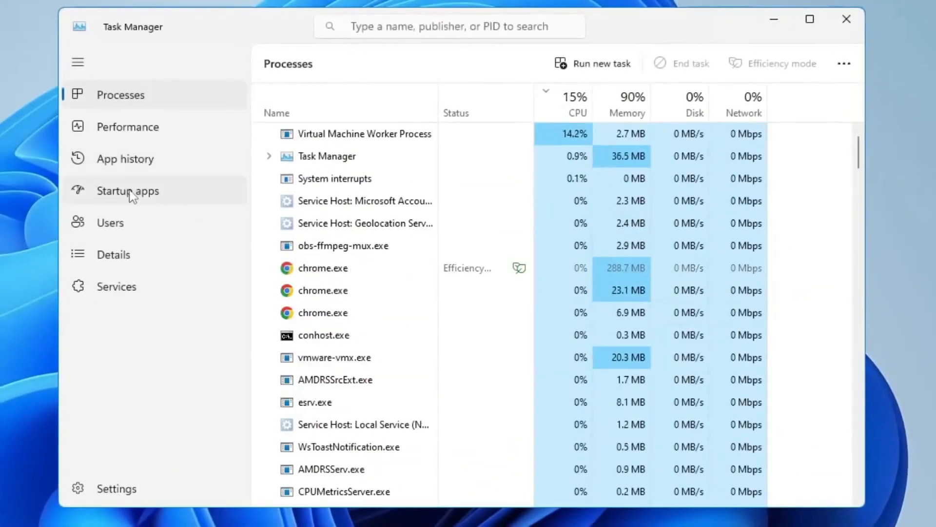
pyautogui.click(127, 191)
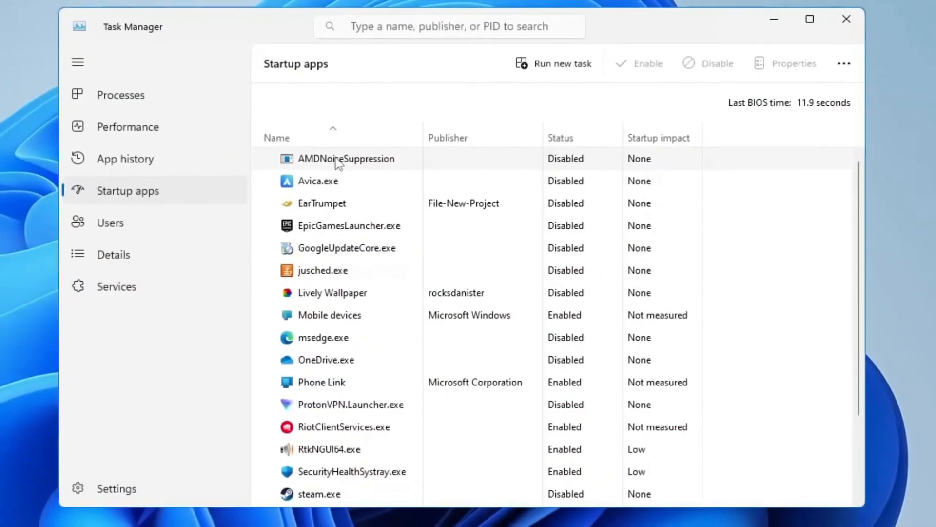
pyautogui.click(319, 181)
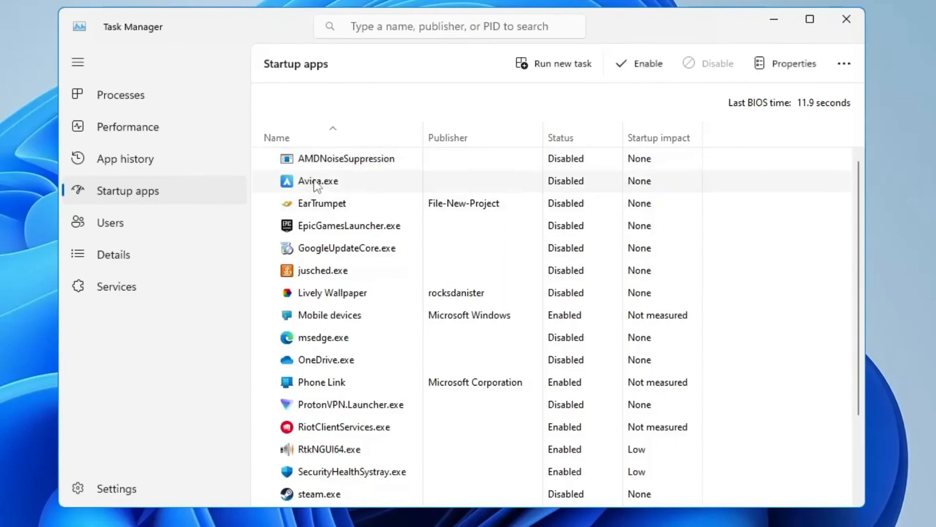
pyautogui.moveTo(330, 340)
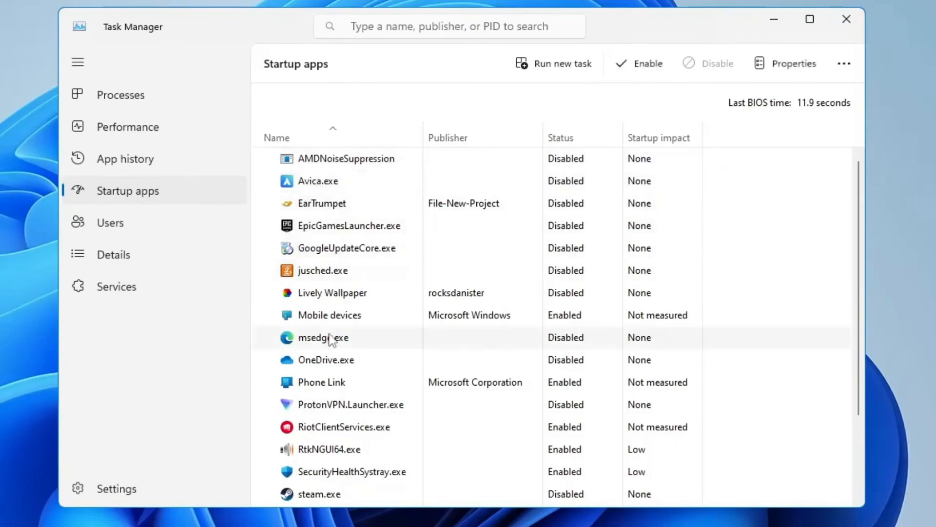
# Scroll through the startup entries, mostly disabled, then return to the processes view
pyautogui.scroll(-3)
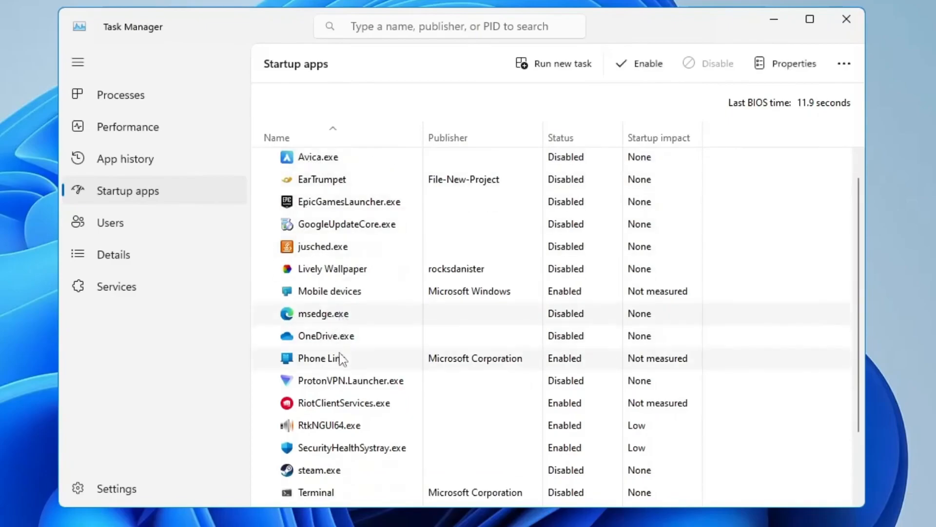
pyautogui.scroll(-3)
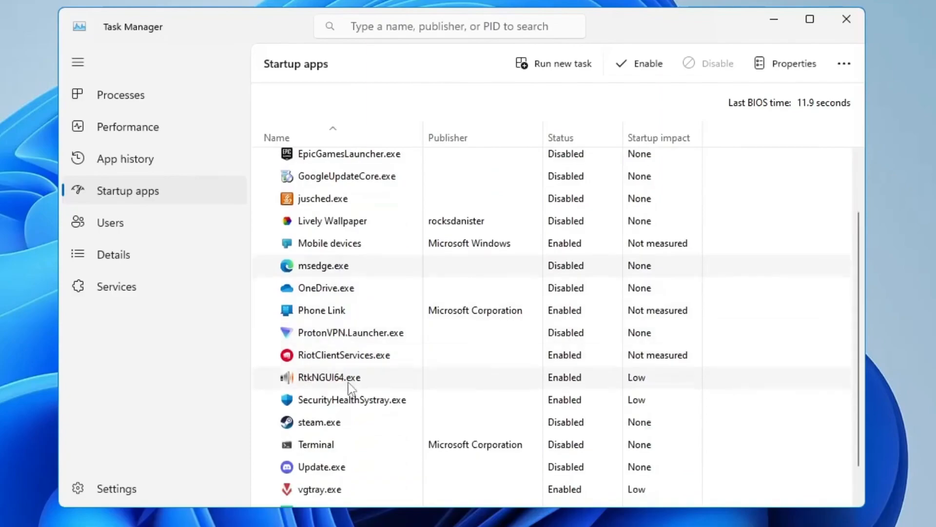
pyautogui.scroll(-3)
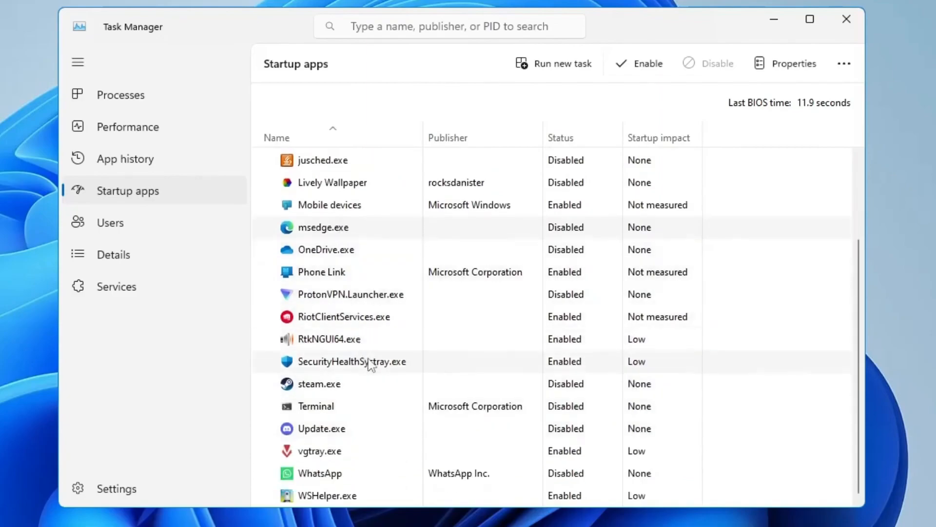
pyautogui.moveTo(381, 368)
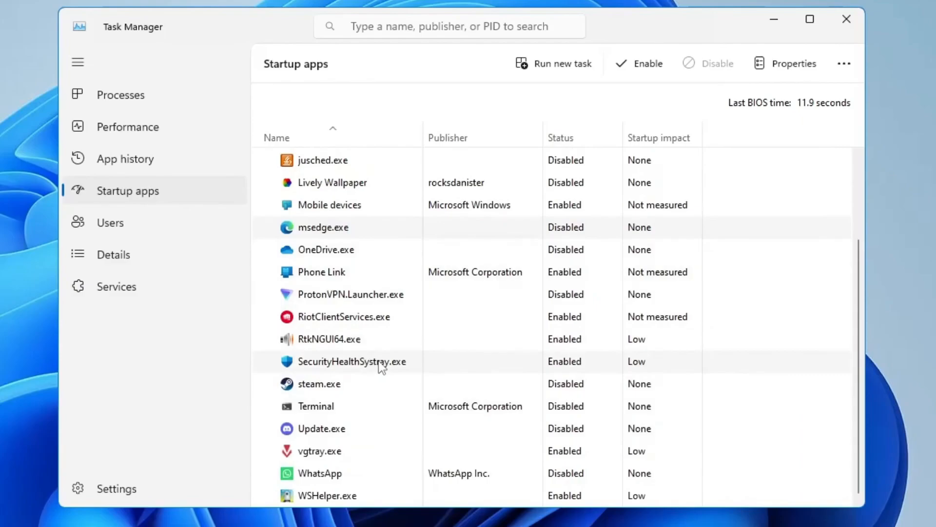
pyautogui.moveTo(390, 232)
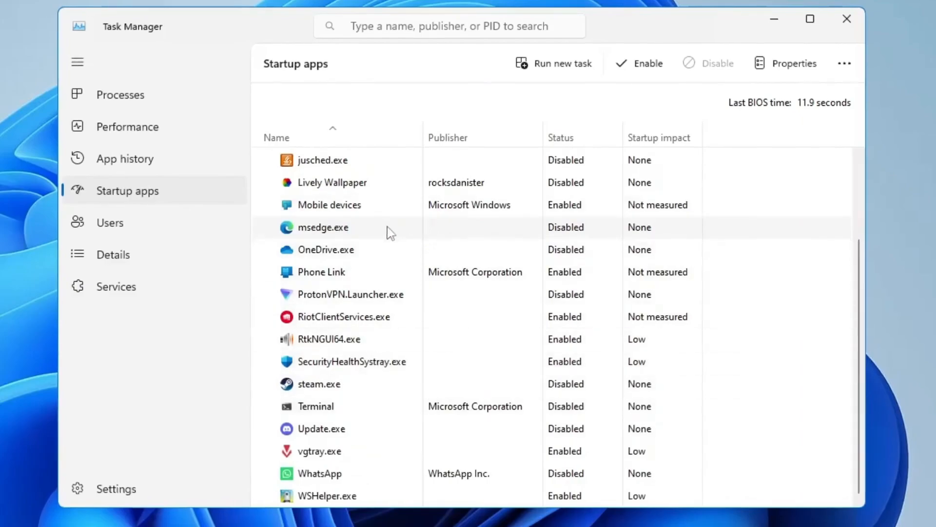
pyautogui.click(128, 127)
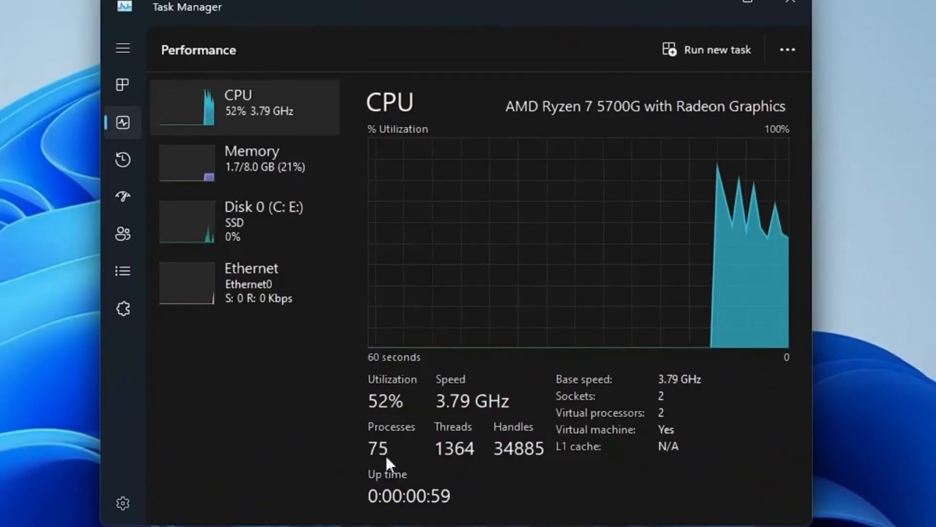
pyautogui.moveTo(469, 444)
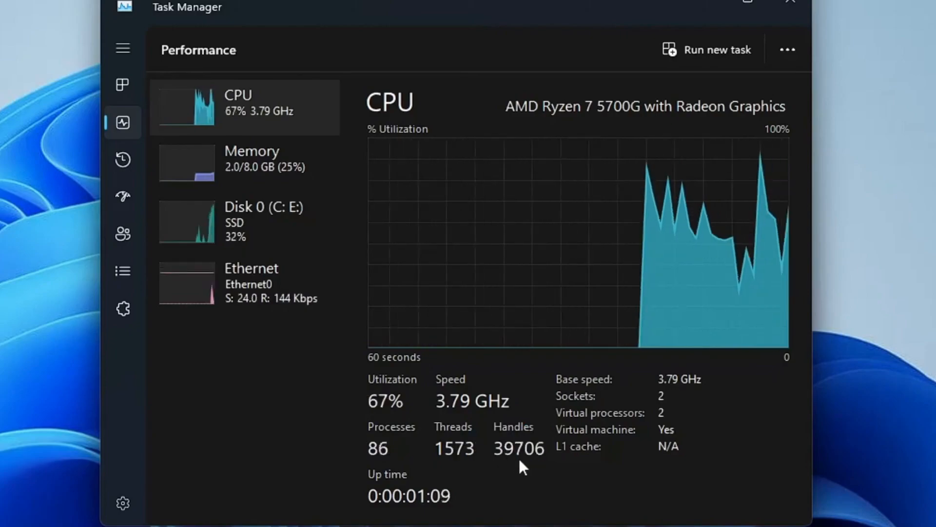
pyautogui.moveTo(457, 297)
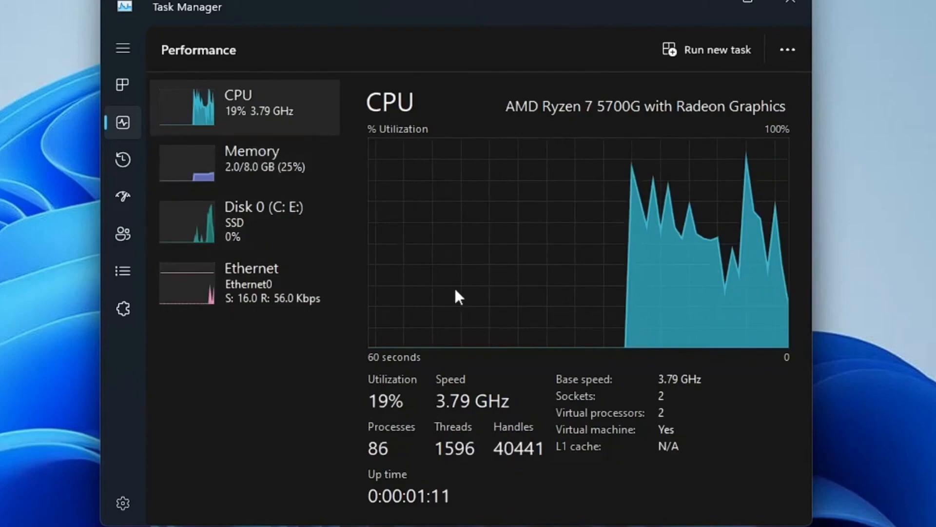
pyautogui.moveTo(464, 350)
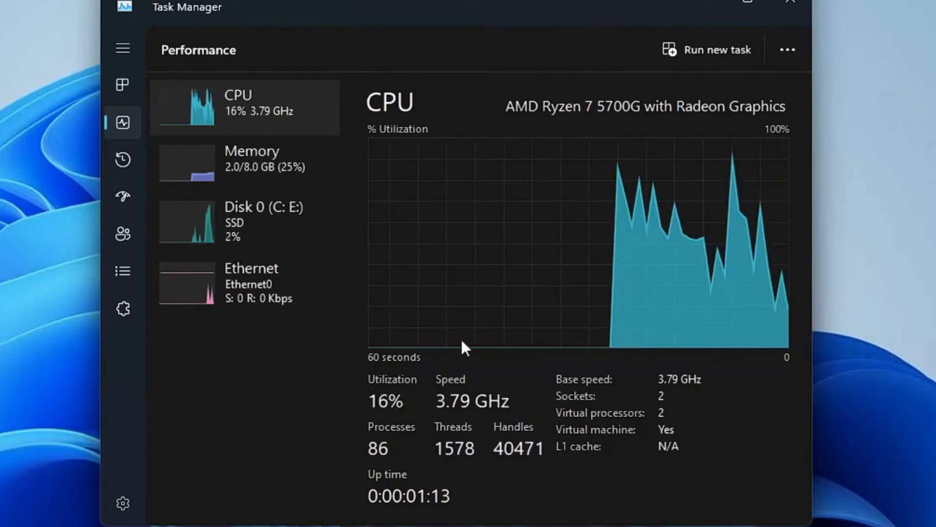